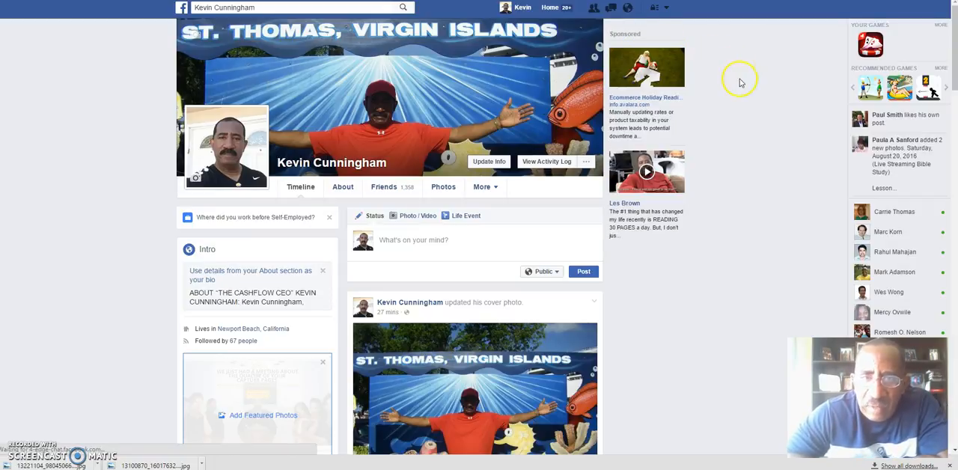
mouse_move(740, 82)
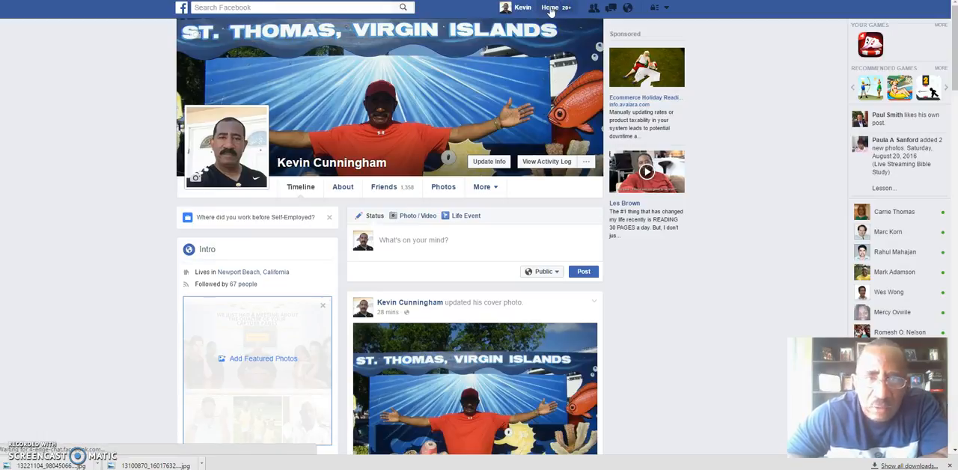
Leave the Facebook profile and load the home News Feed.
left_click(551, 7)
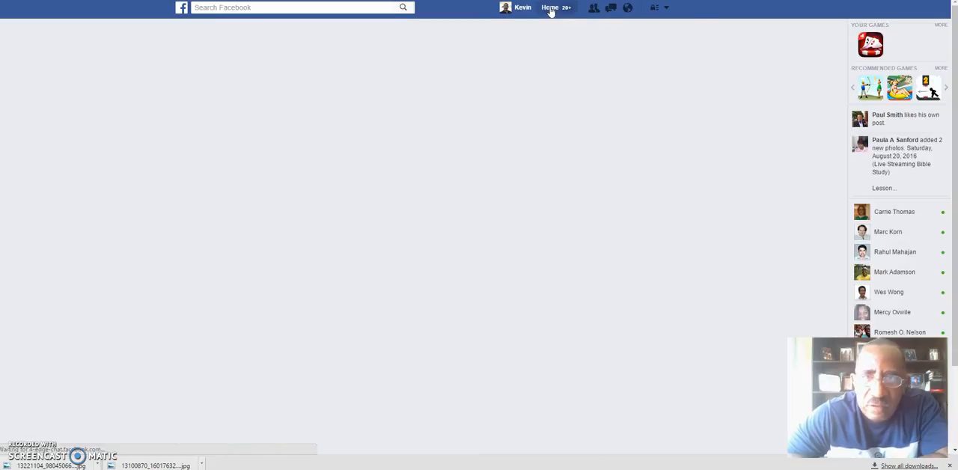
left_click(521, 8)
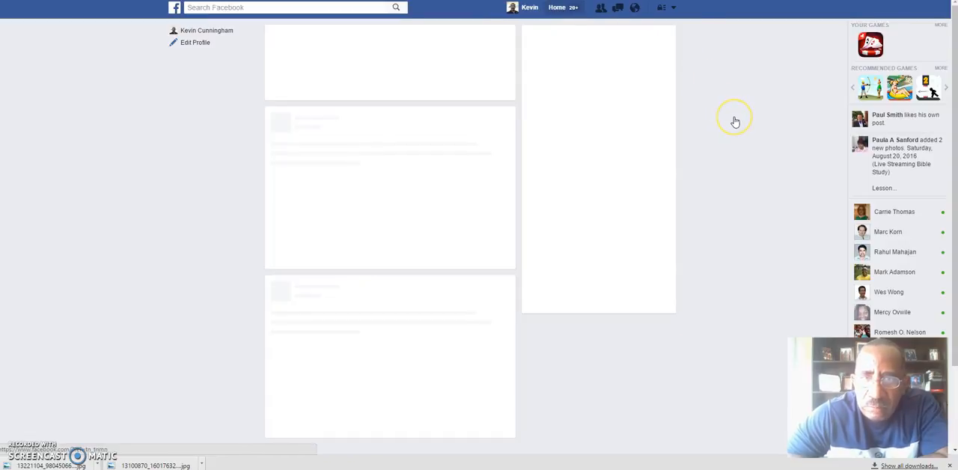
mouse_move(734, 121)
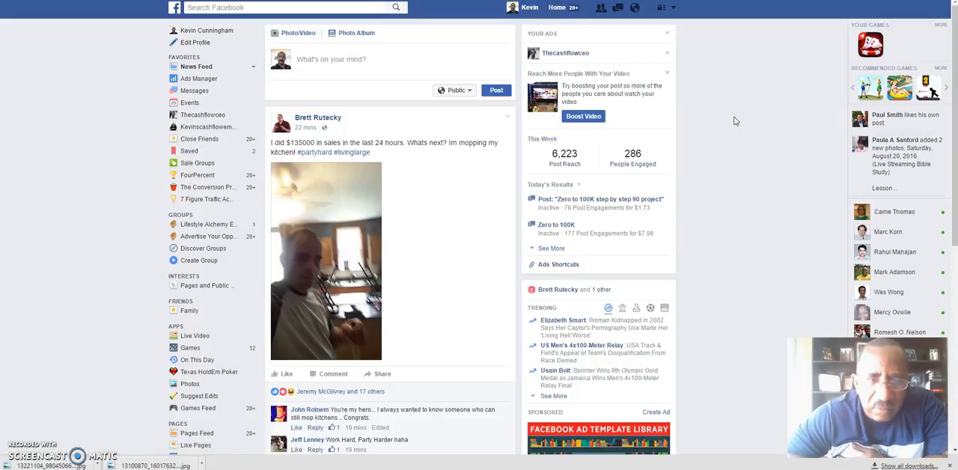
mouse_move(63, 147)
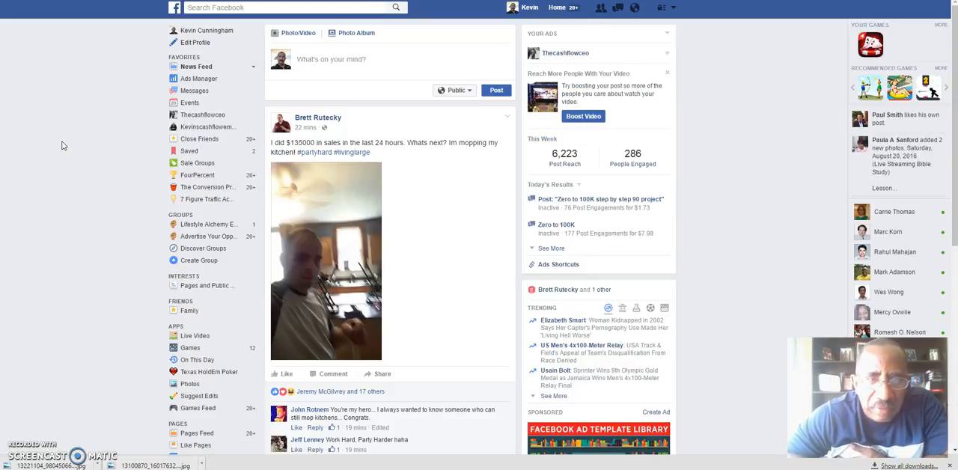
mouse_move(198, 114)
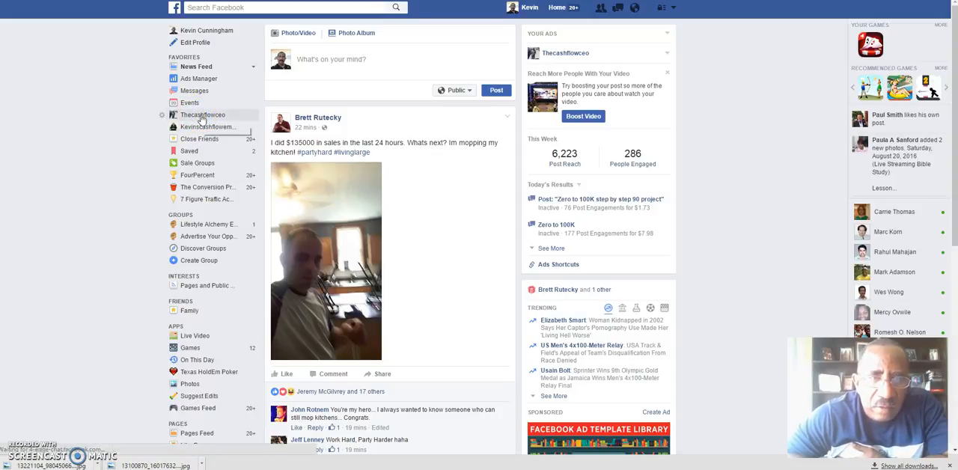
mouse_move(202, 113)
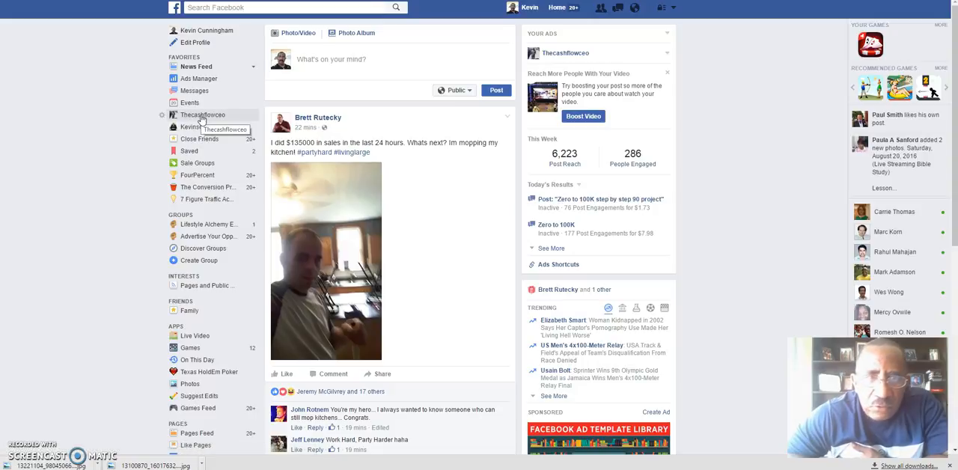
left_click(202, 114)
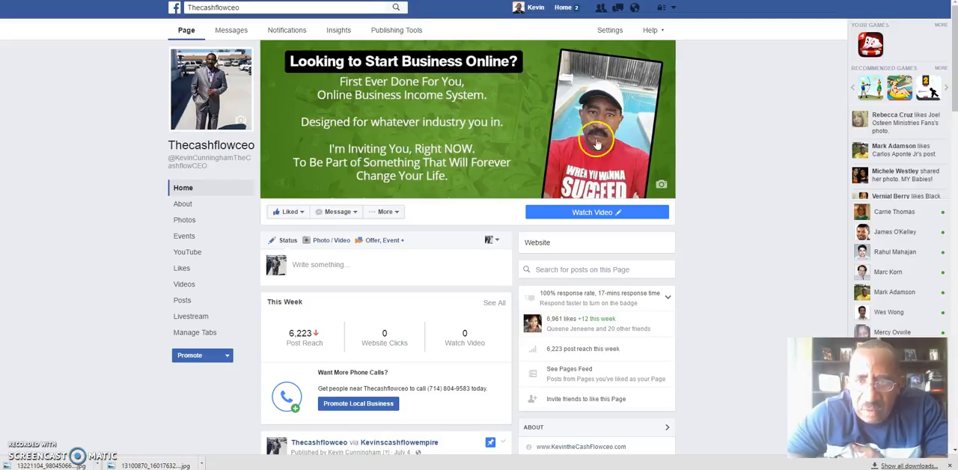
mouse_move(736, 193)
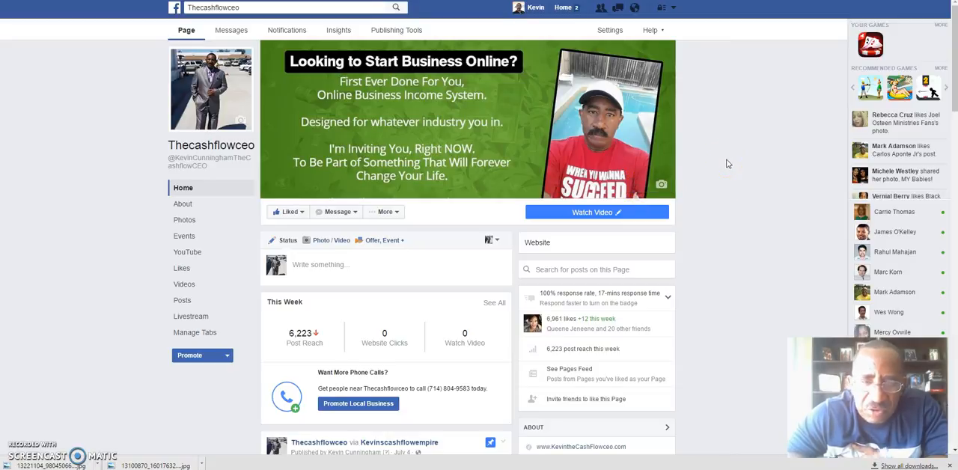
scroll("down", 3)
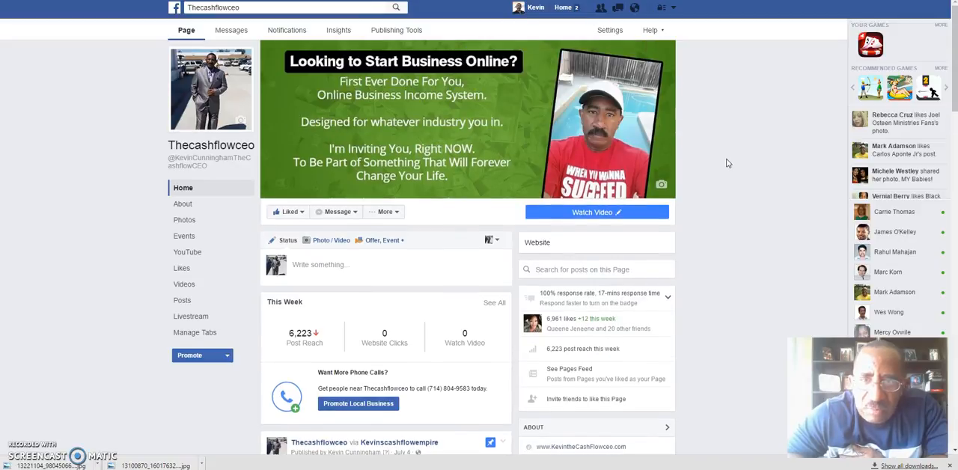
scroll("down", 3)
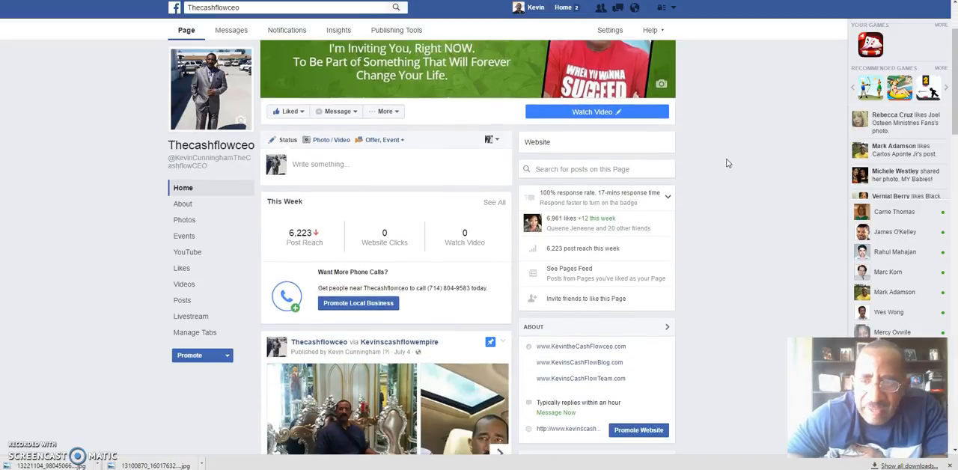
scroll("down", 3)
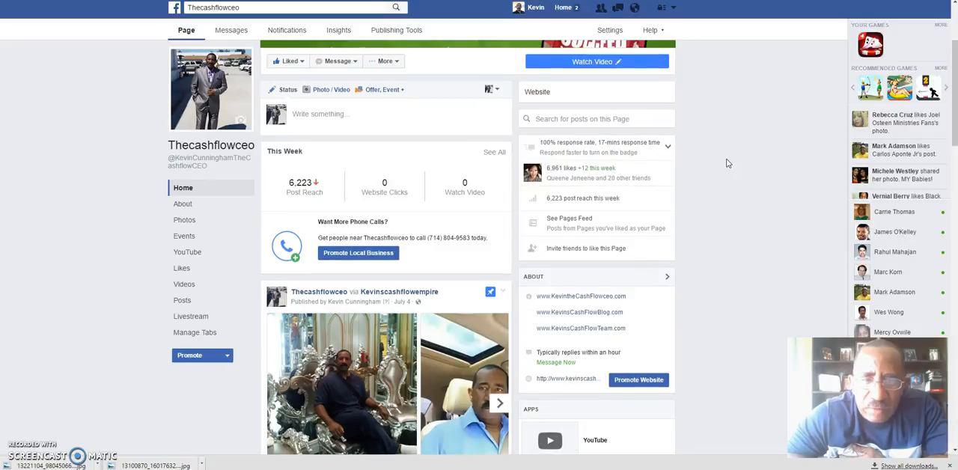
scroll("down", 3)
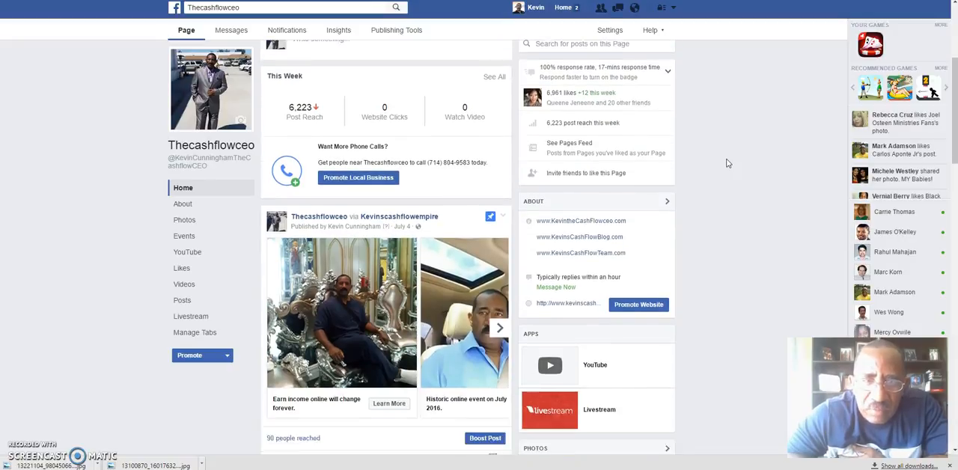
scroll("down", 3)
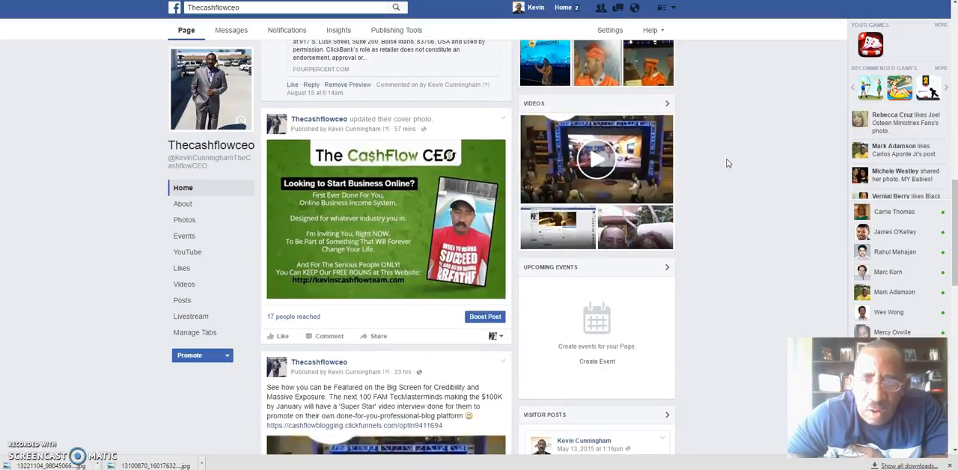
scroll("down", 3)
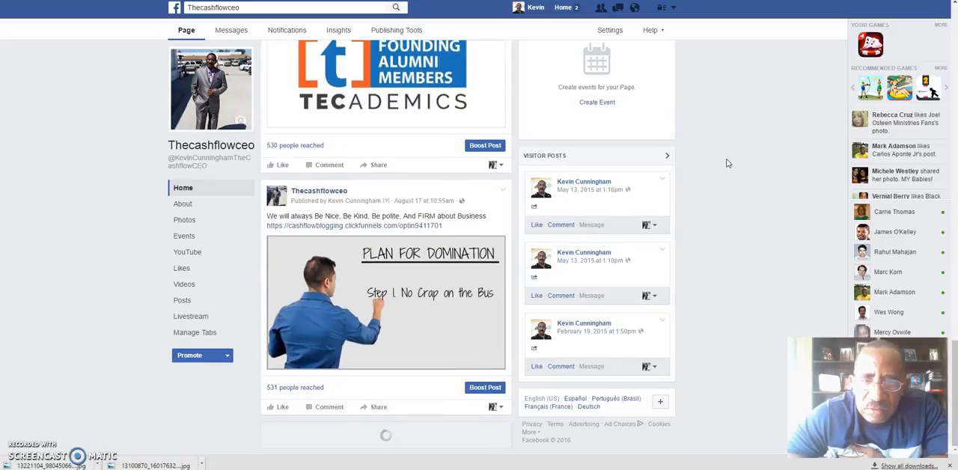
scroll("up", 3)
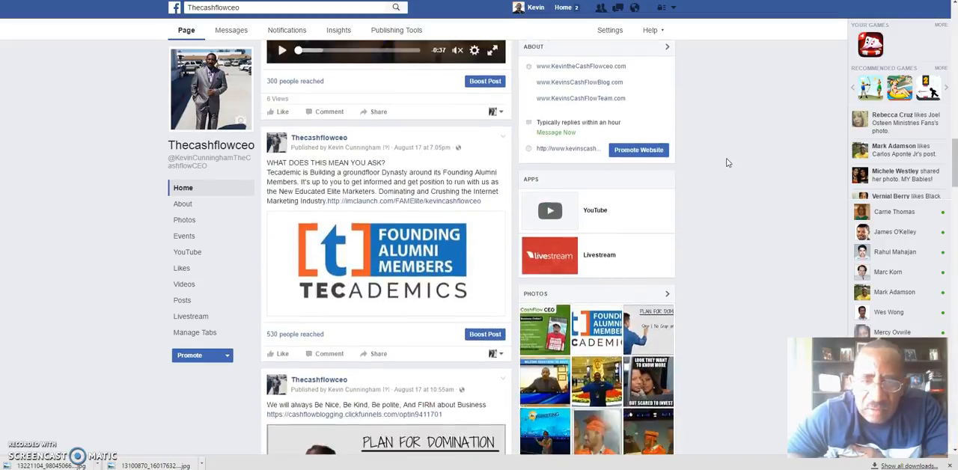
scroll("down", 3)
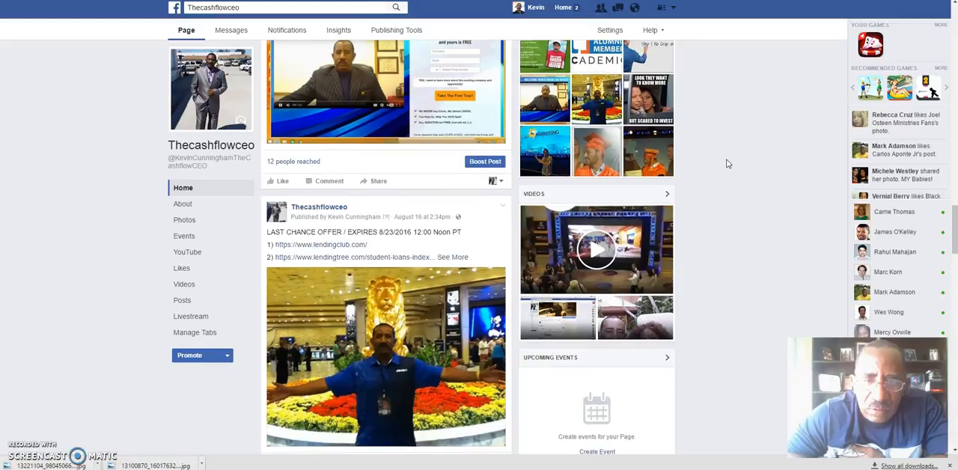
scroll("down", 3)
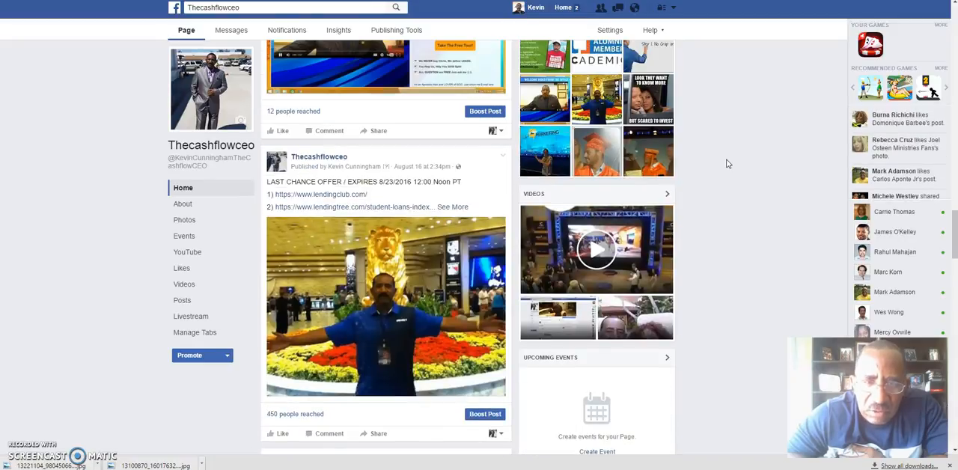
scroll("down", 3)
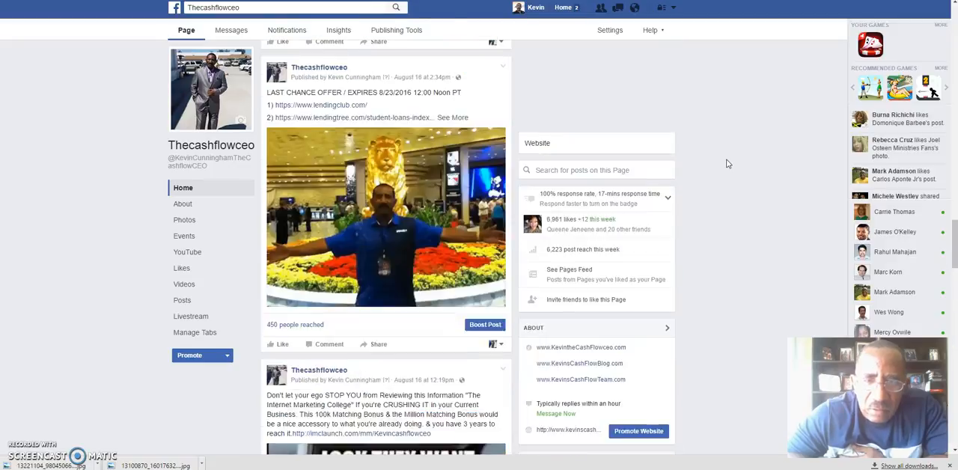
scroll("up", 3)
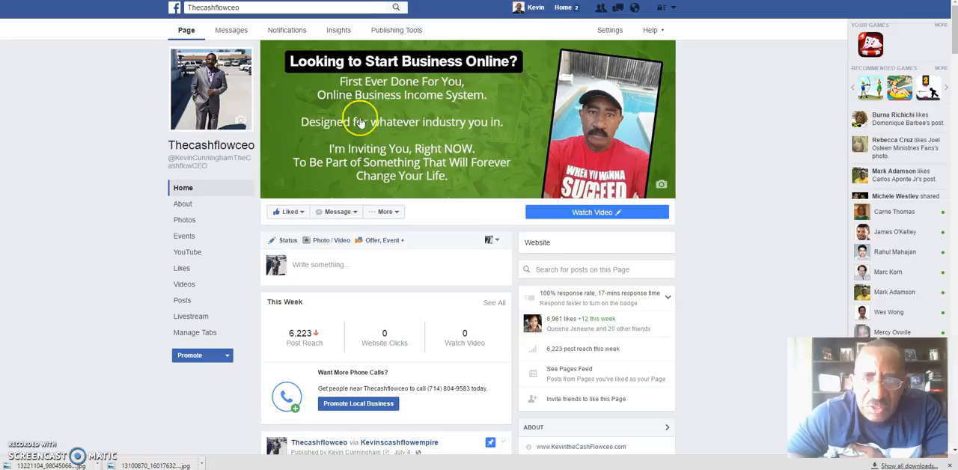
mouse_move(425, 104)
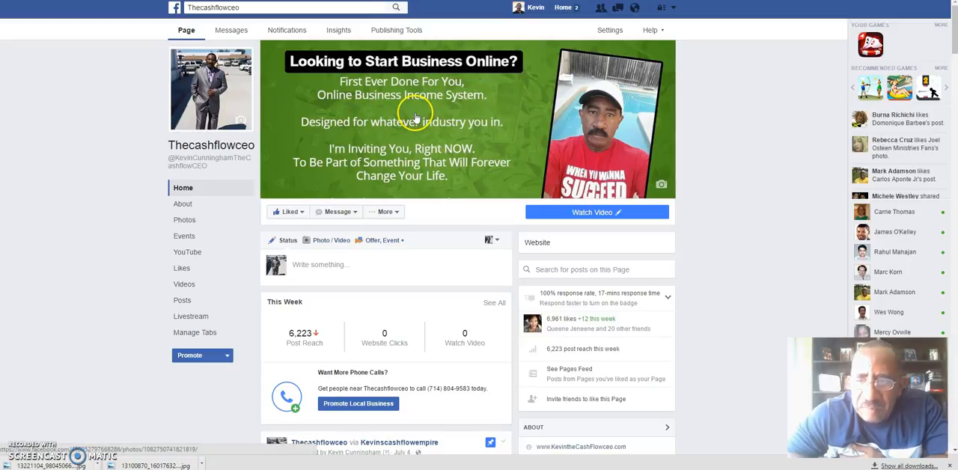
mouse_move(422, 132)
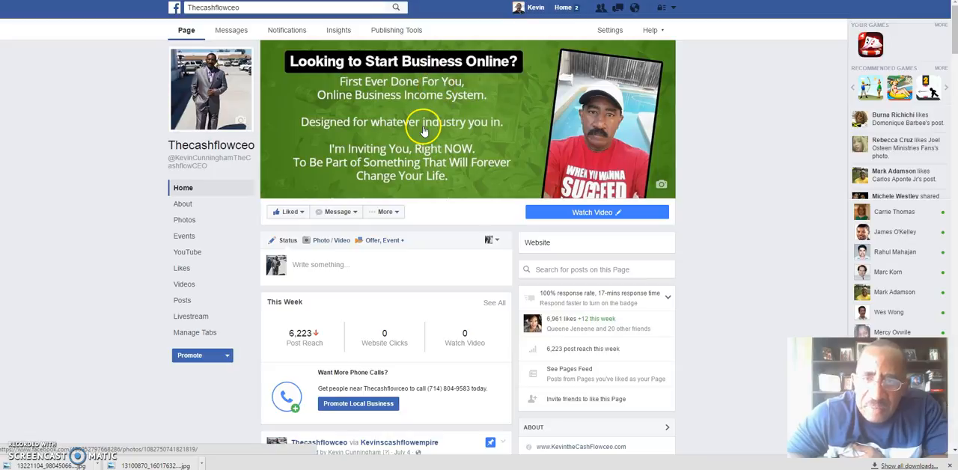
mouse_move(733, 120)
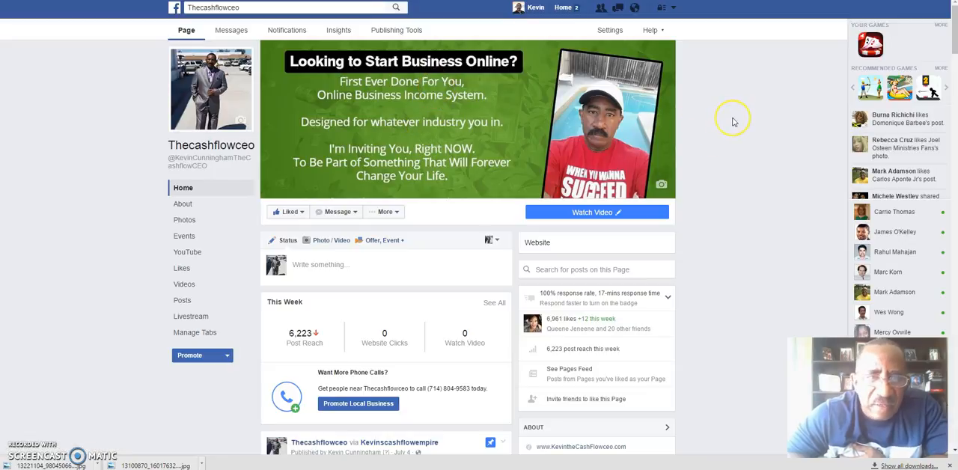
mouse_move(733, 121)
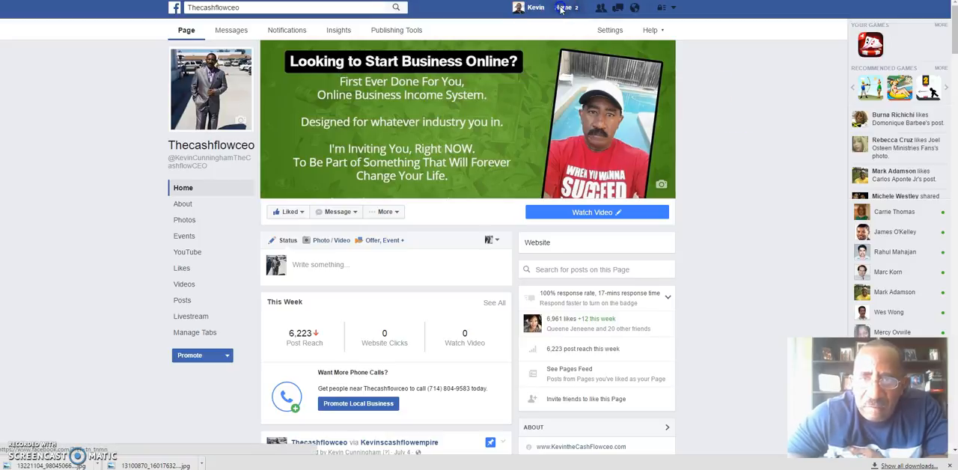
left_click(563, 8)
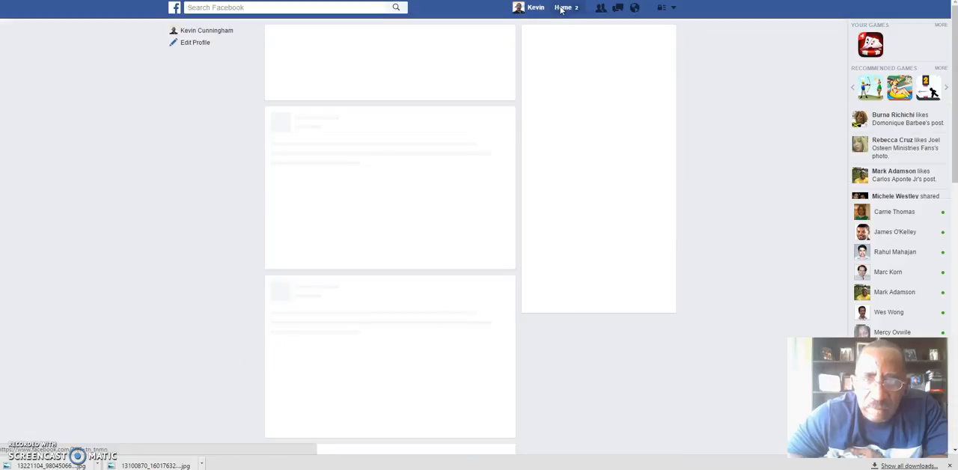
left_click(562, 6)
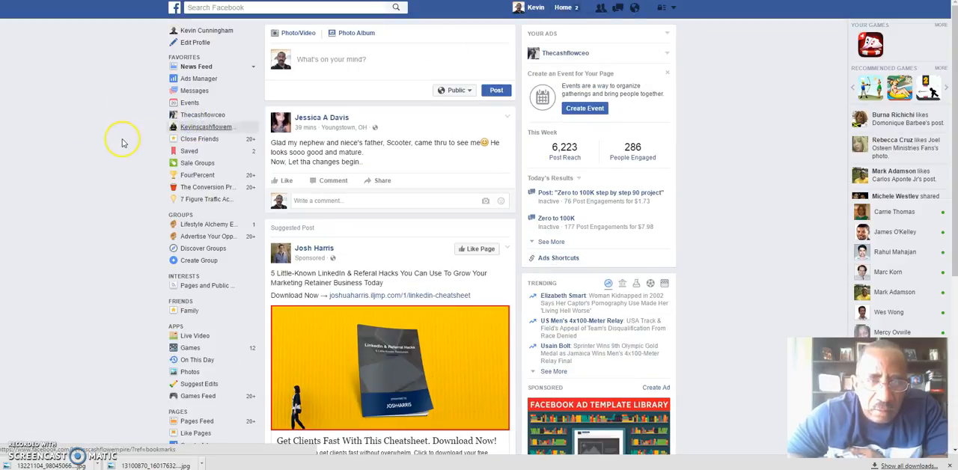
left_click(206, 126)
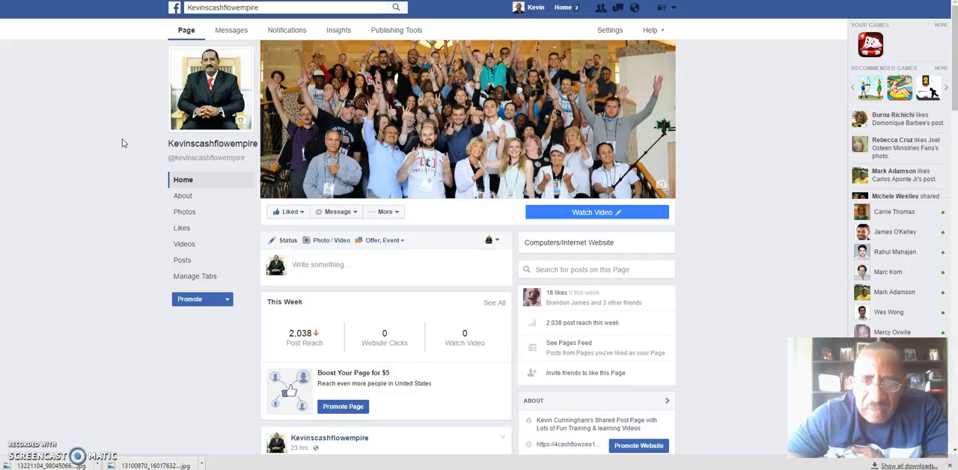
mouse_move(509, 123)
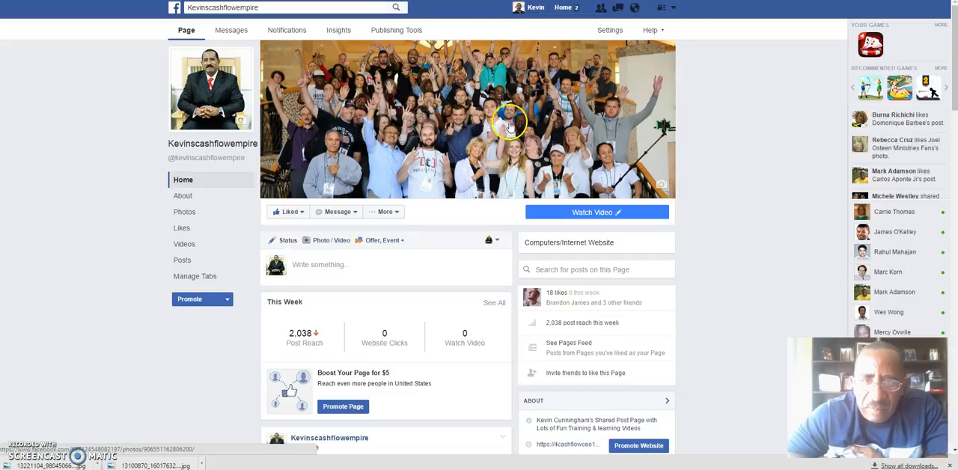
mouse_move(422, 153)
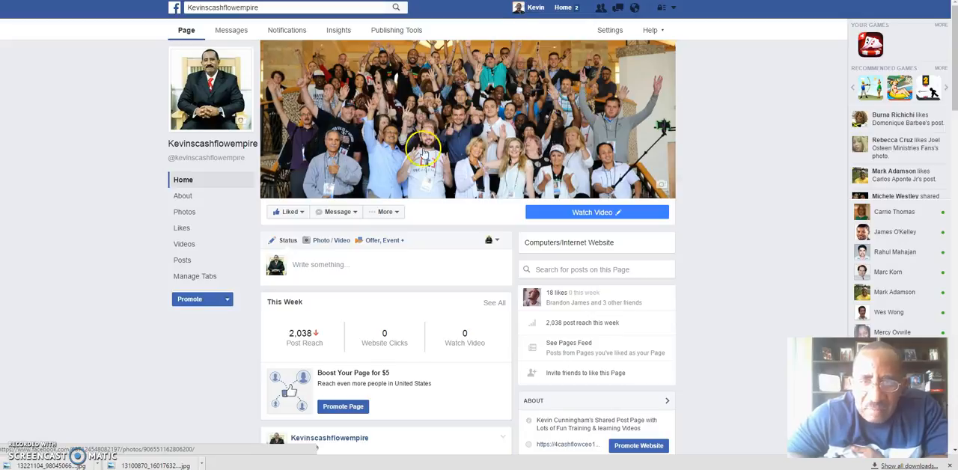
mouse_move(458, 159)
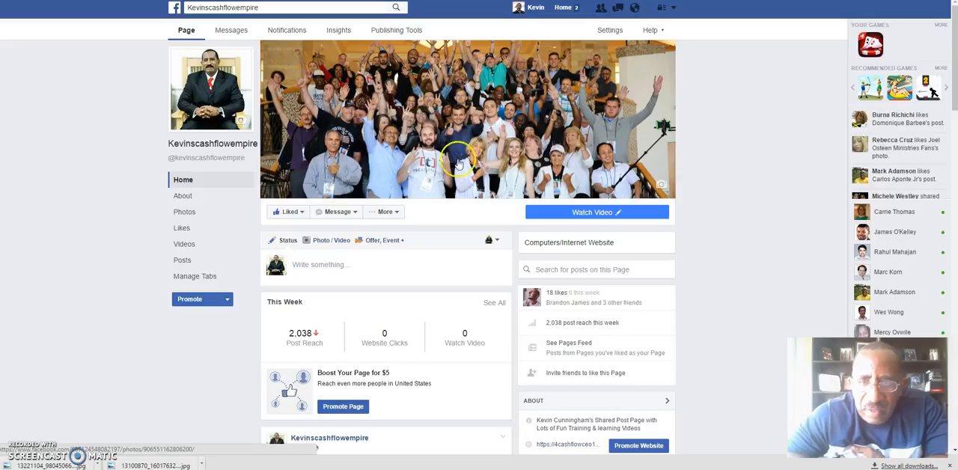
mouse_move(745, 129)
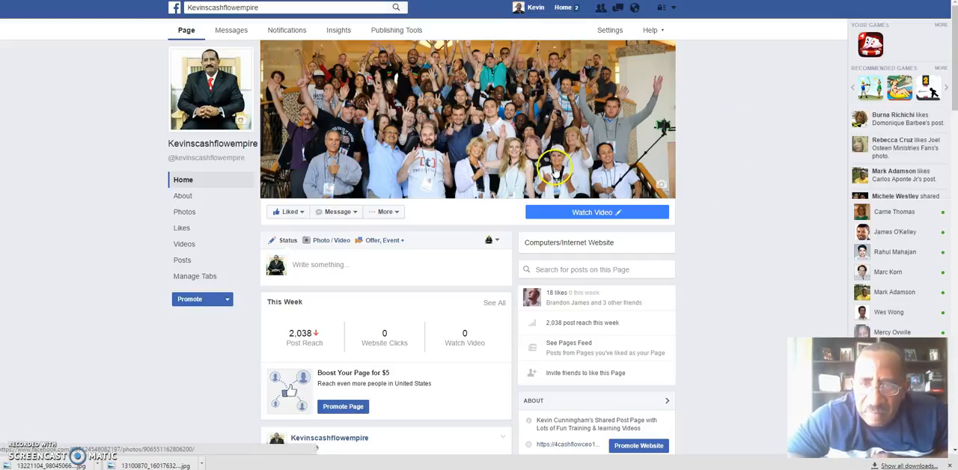
mouse_move(456, 127)
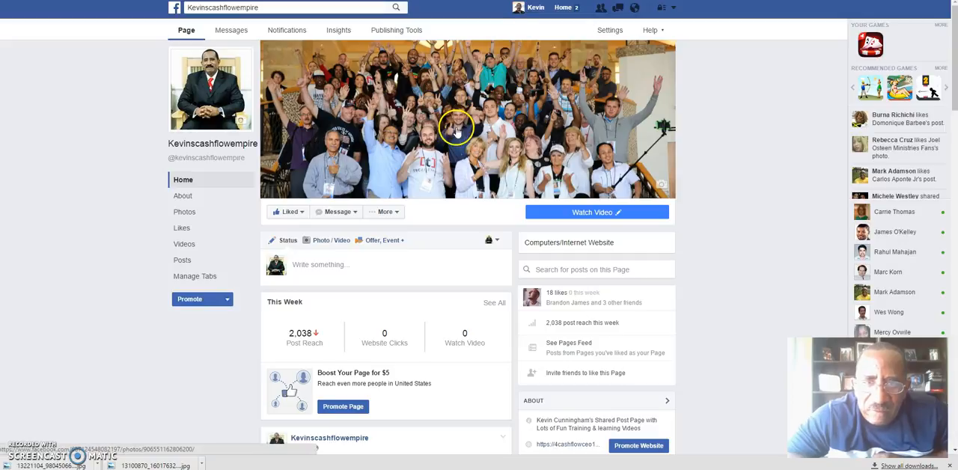
mouse_move(427, 152)
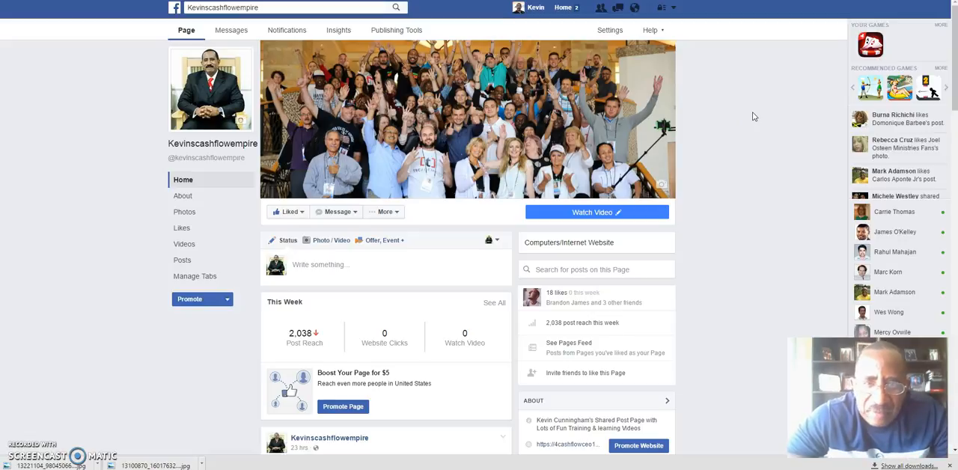
scroll("down", 3)
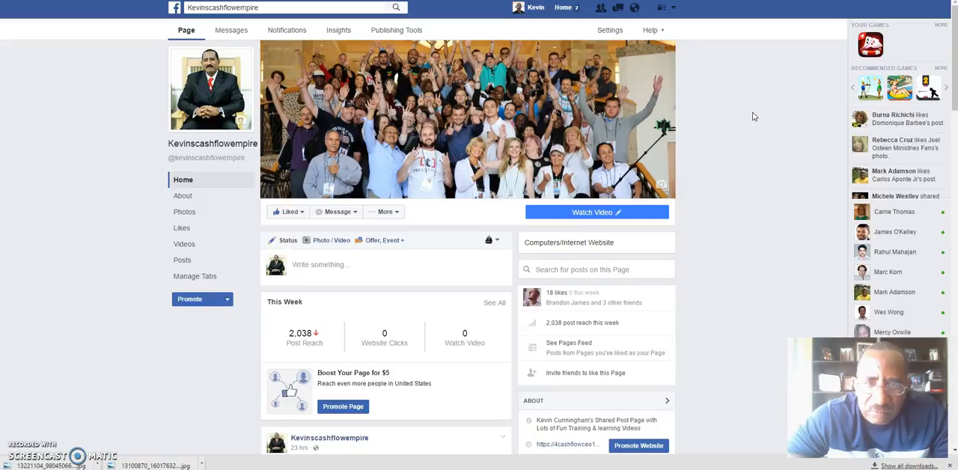
scroll("down", 3)
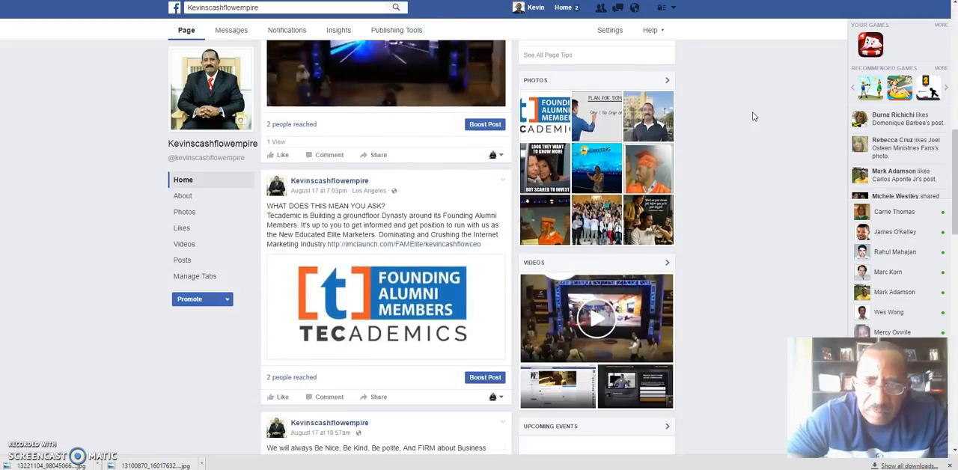
scroll("down", 3)
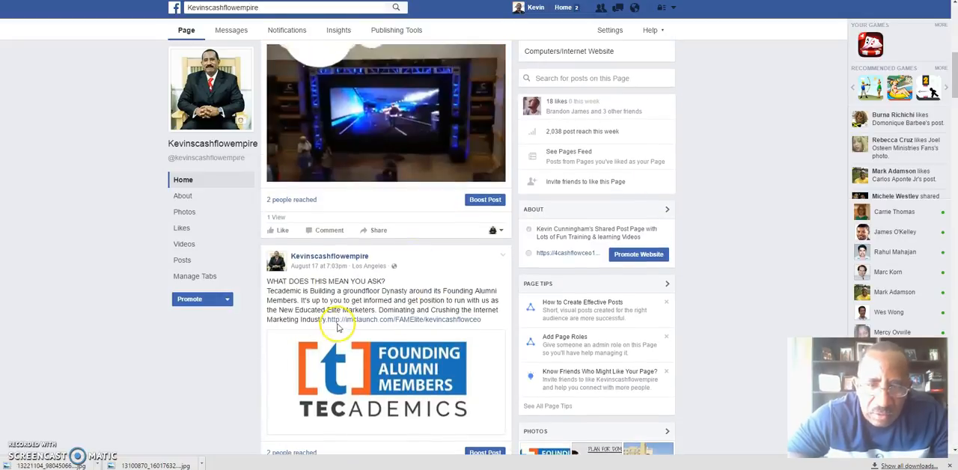
scroll("up", 3)
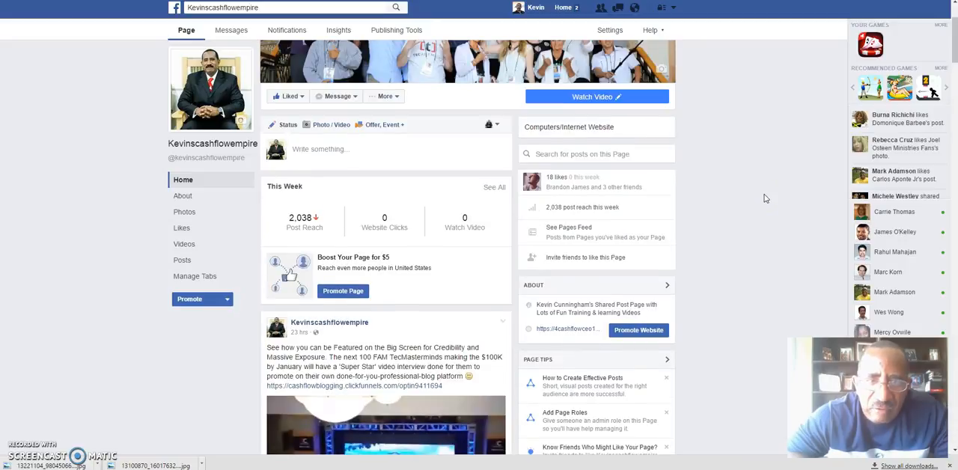
scroll("up", 3)
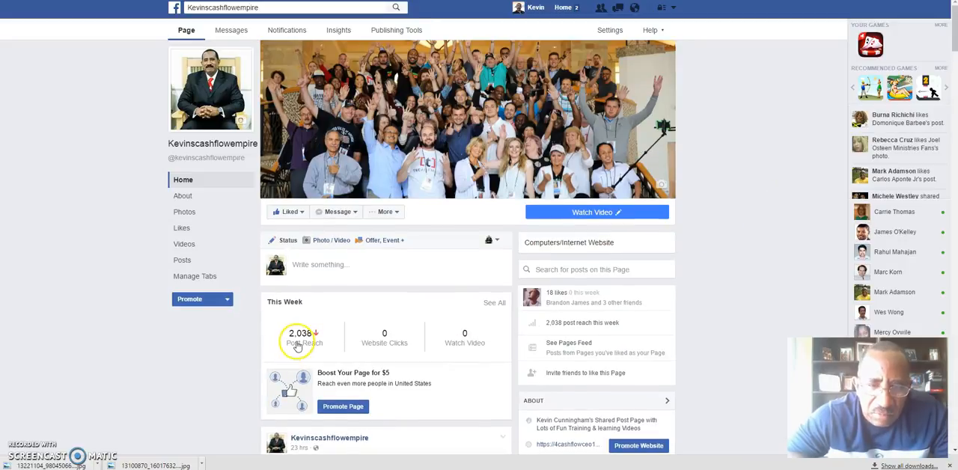
mouse_move(808, 215)
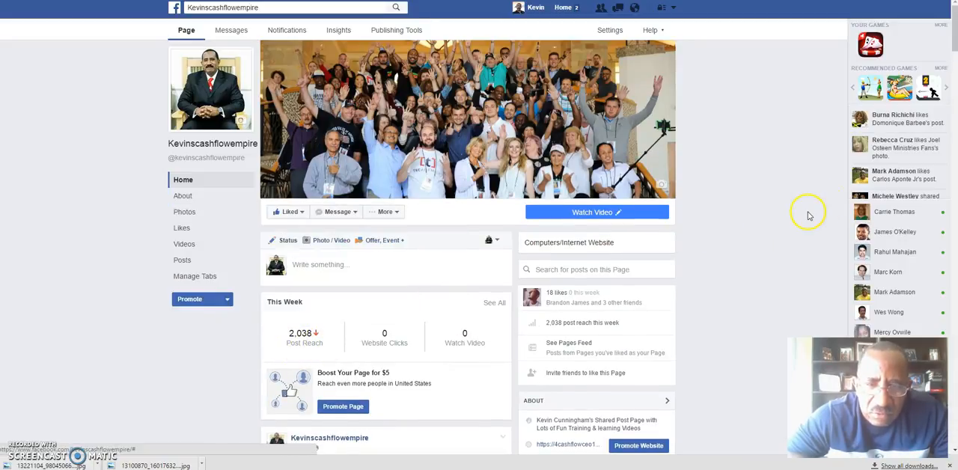
mouse_move(802, 206)
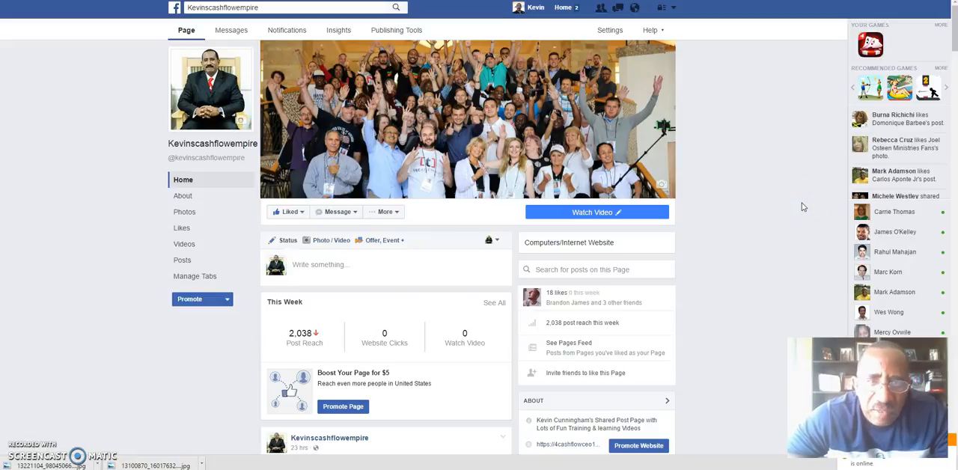
mouse_move(732, 112)
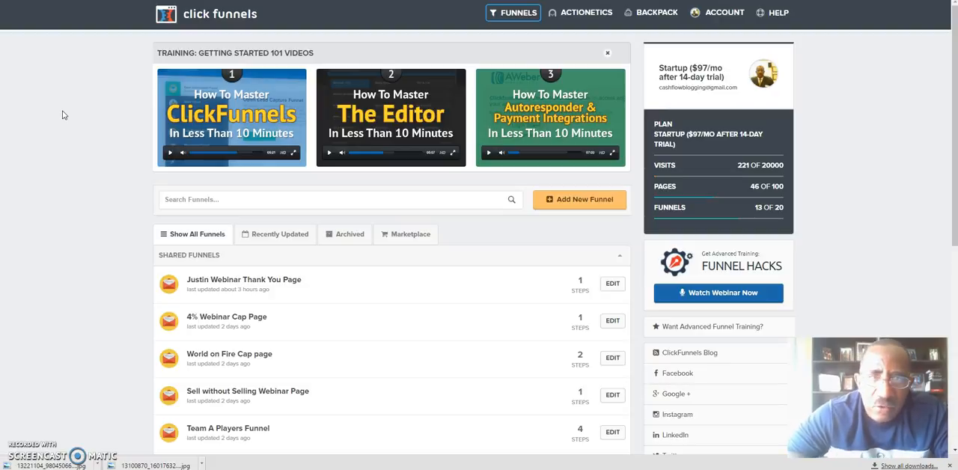
mouse_move(416, 36)
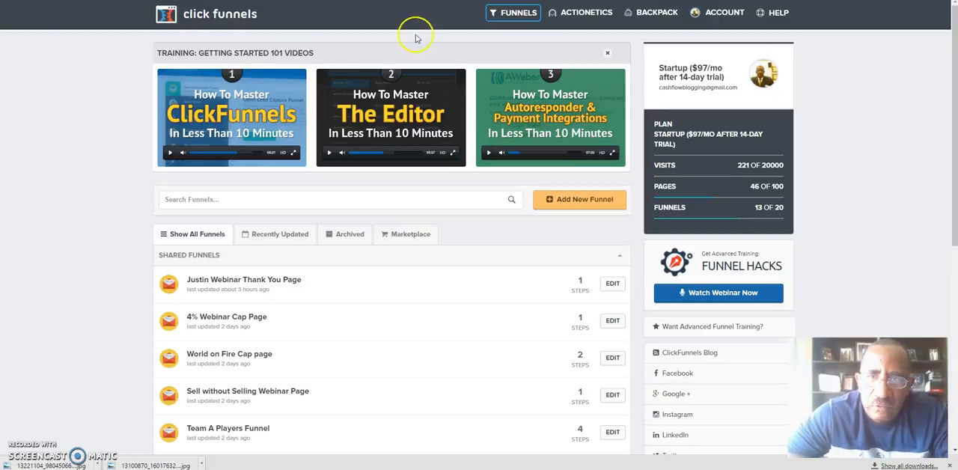
Switch to the ClickFunnels Funnels dashboard and scroll through the shared and core funnel lists.
left_click(517, 12)
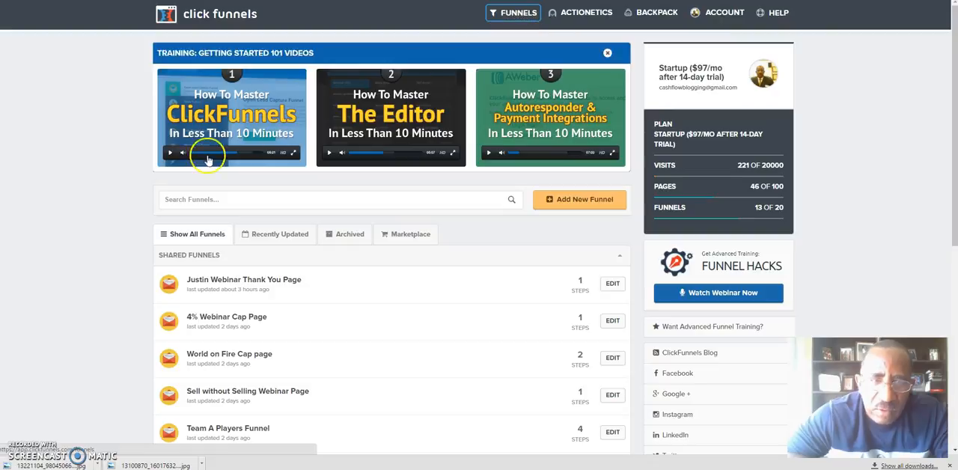
scroll("down", 3)
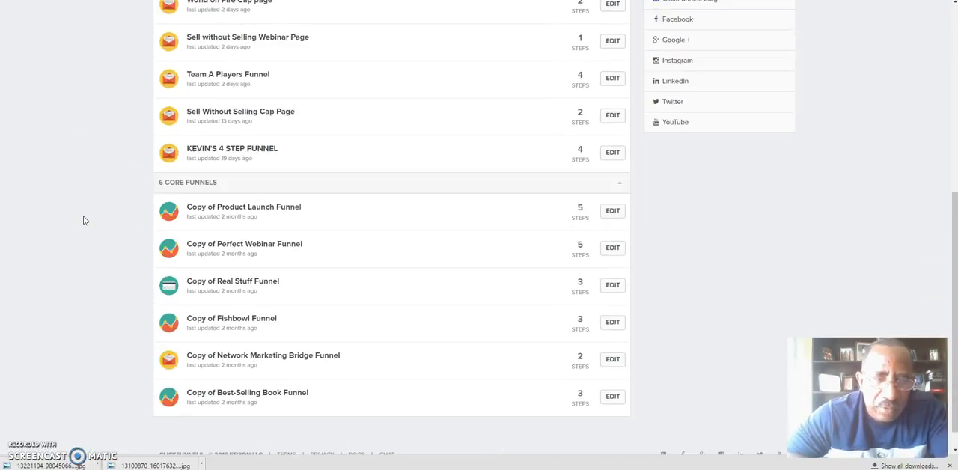
scroll("up", 3)
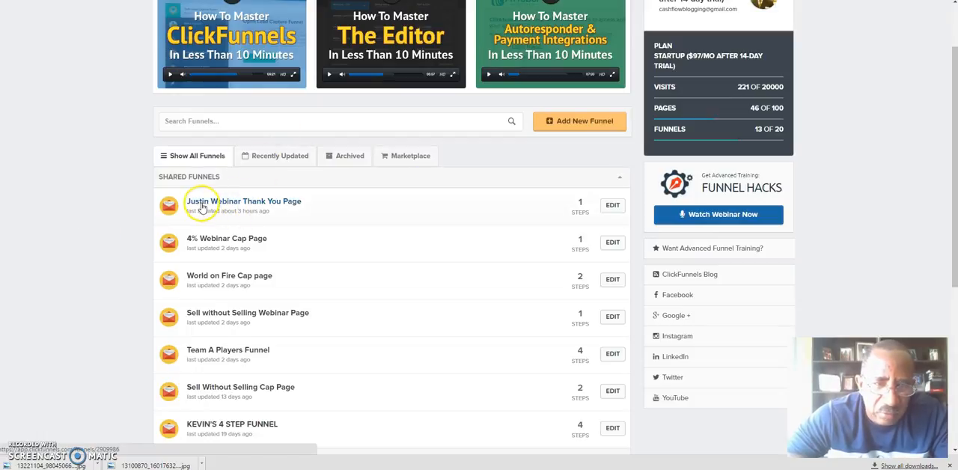
mouse_move(225, 203)
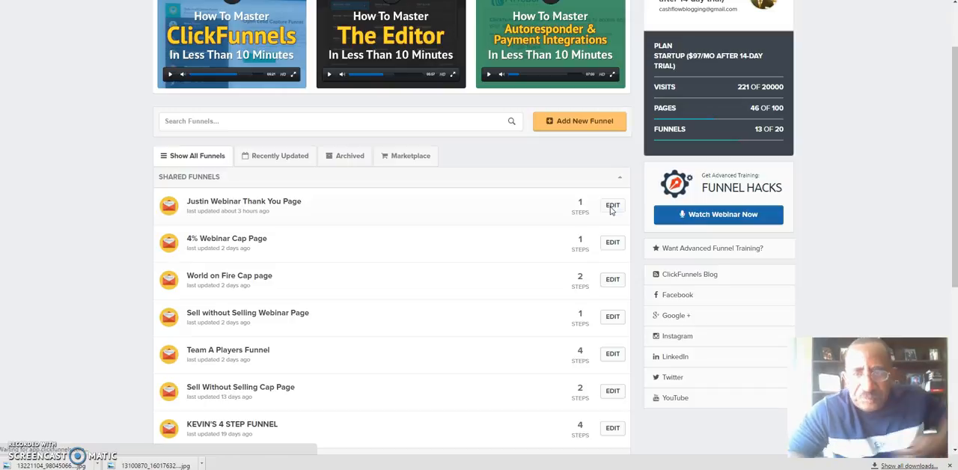
Open the Justin Webinar Thank You Page funnel to its steps overview with the single Thank You step.
left_click(612, 205)
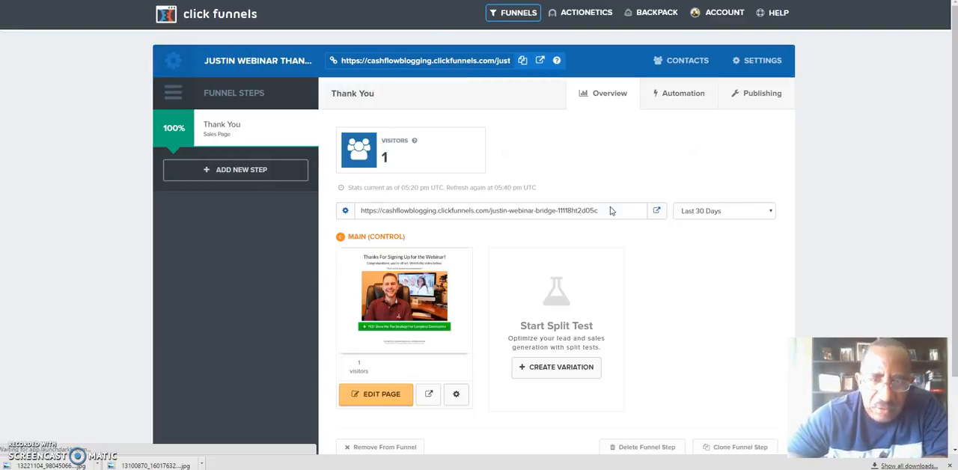
scroll("down", 3)
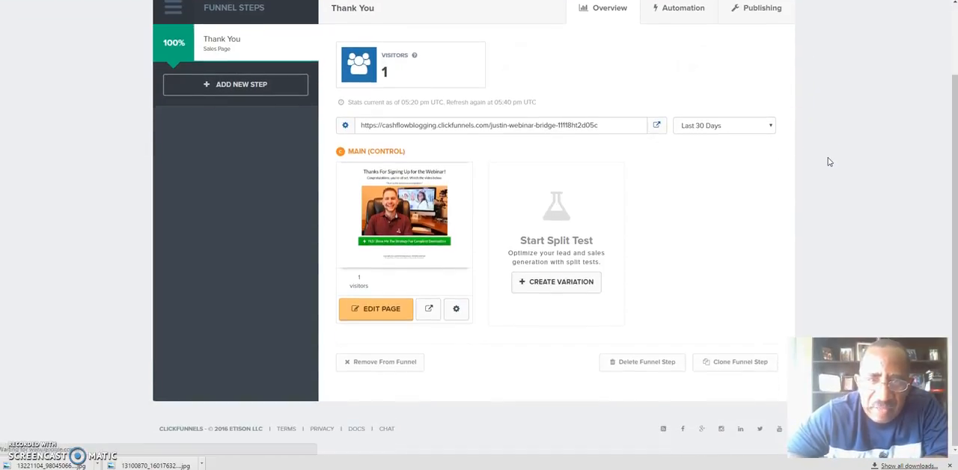
scroll("up", 3)
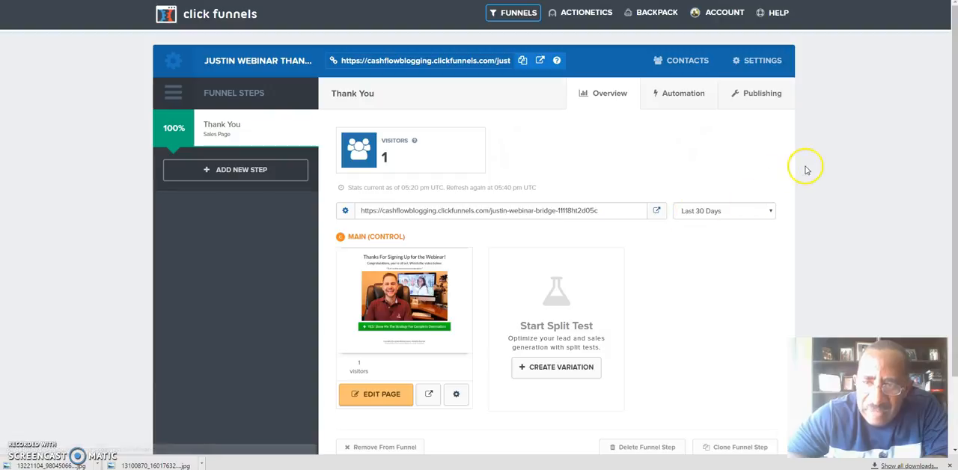
mouse_move(850, 165)
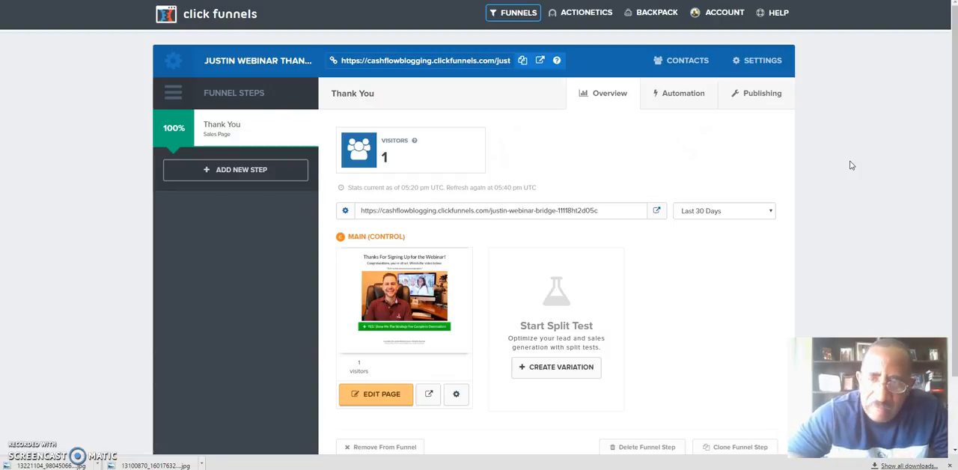
mouse_move(691, 344)
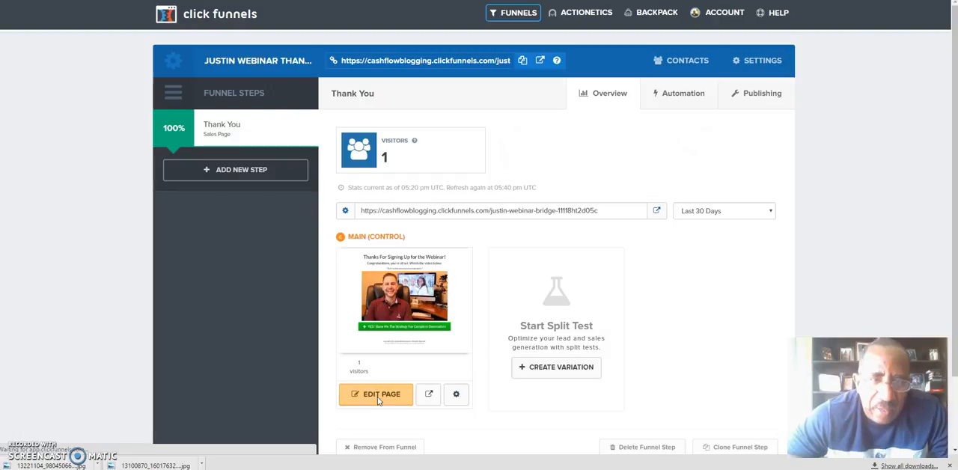
Launch the page editor on the Thank You step from its preview.
left_click(375, 393)
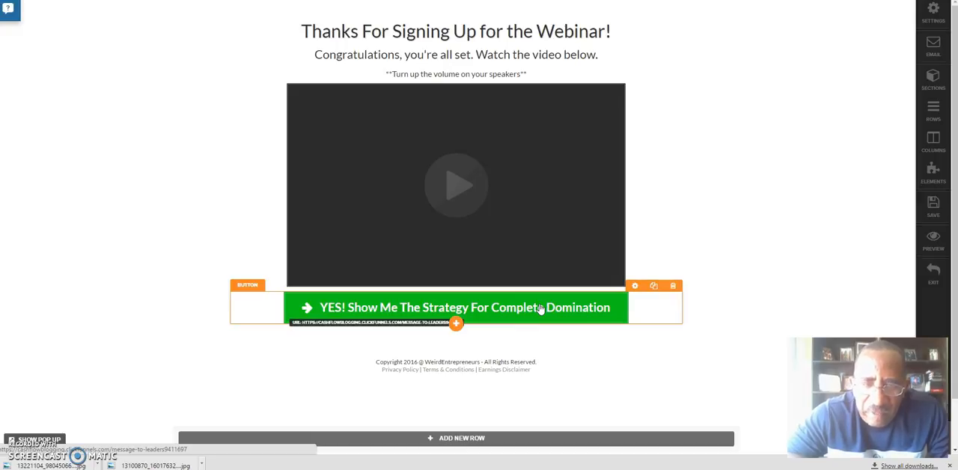
mouse_move(608, 299)
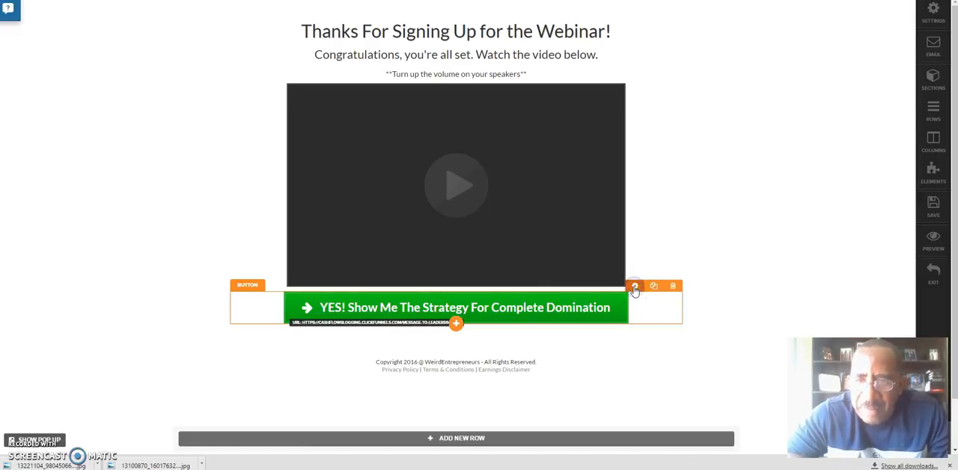
Bring up the settings of the green 'YES! Show Me The Strategy' call-to-action button.
left_click(634, 286)
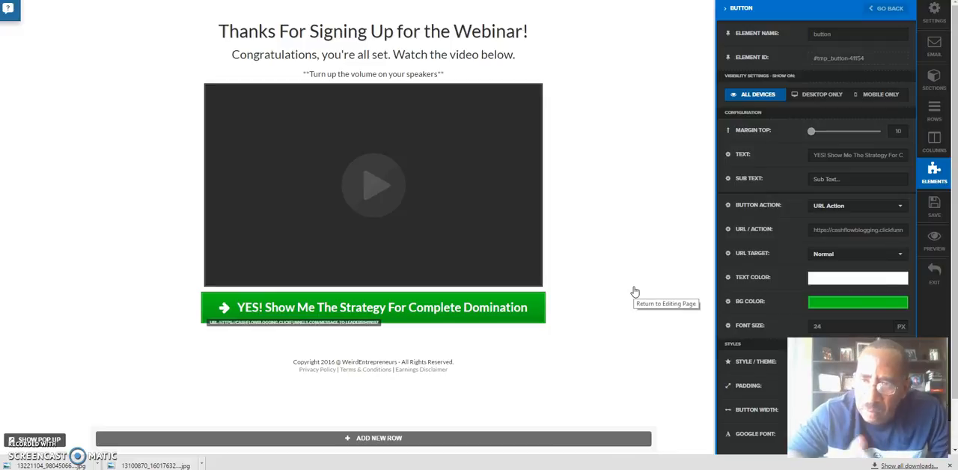
mouse_move(687, 240)
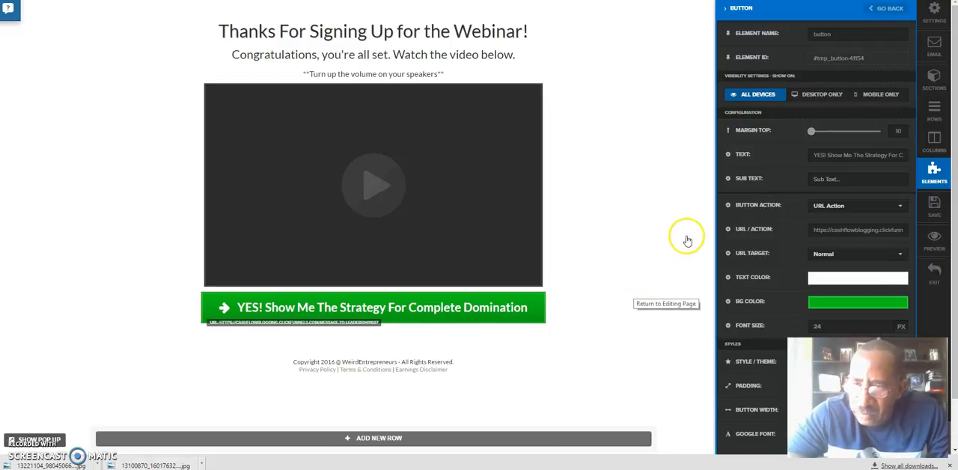
mouse_move(740, 233)
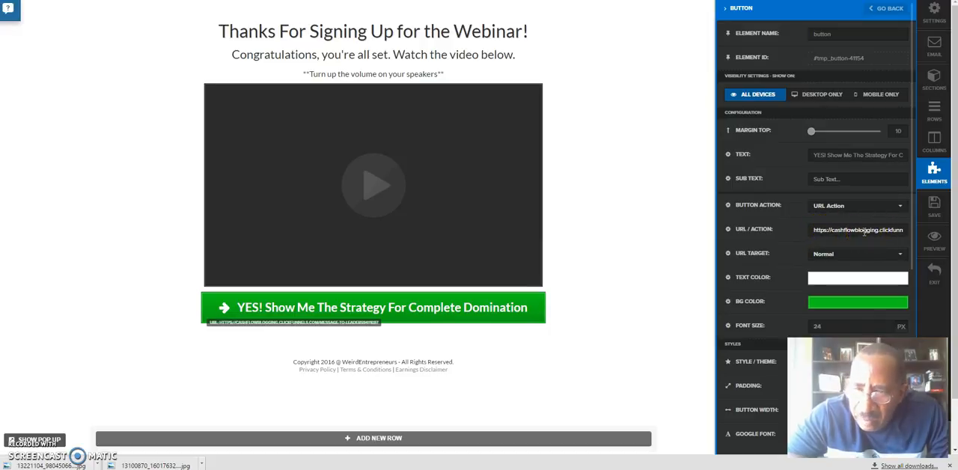
mouse_move(556, 284)
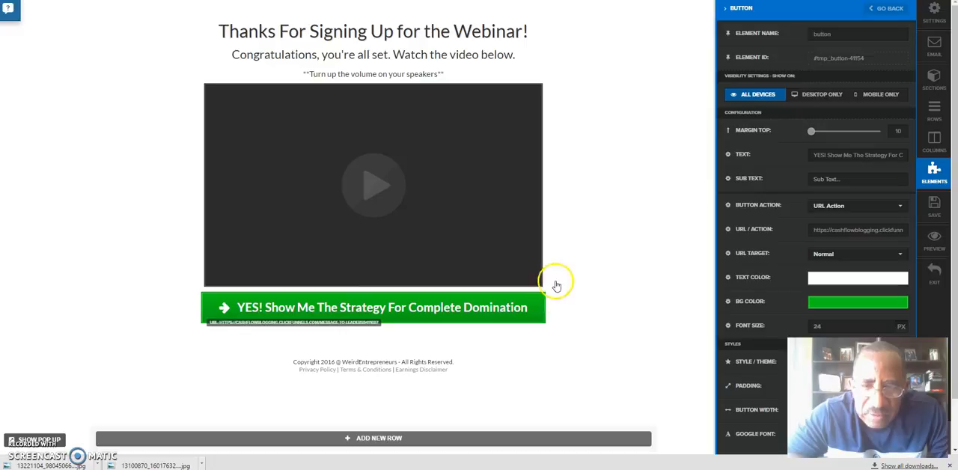
mouse_move(637, 244)
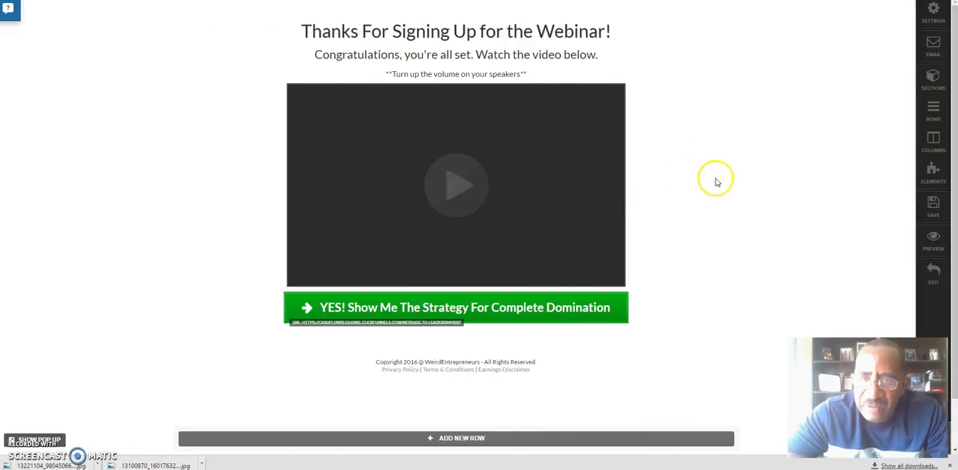
mouse_move(745, 212)
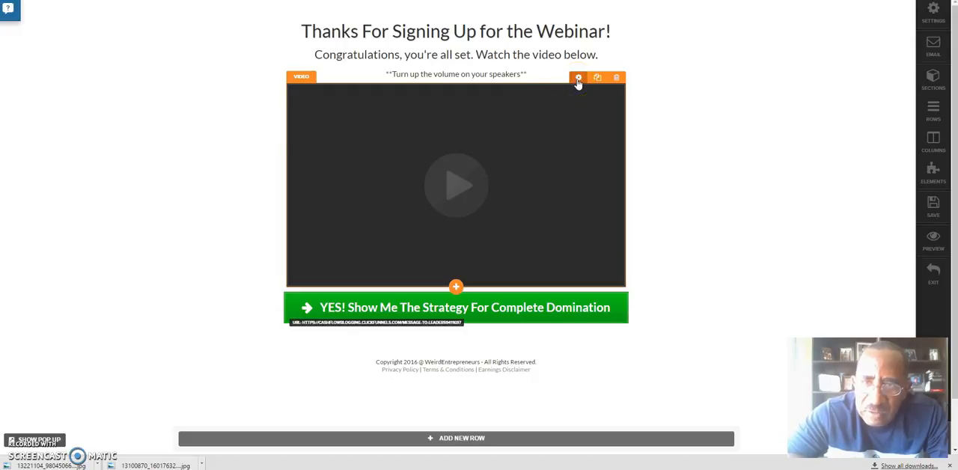
Bring up the video block's settings and its Video Type choices (YouTube, Wistia, HTML5).
left_click(577, 78)
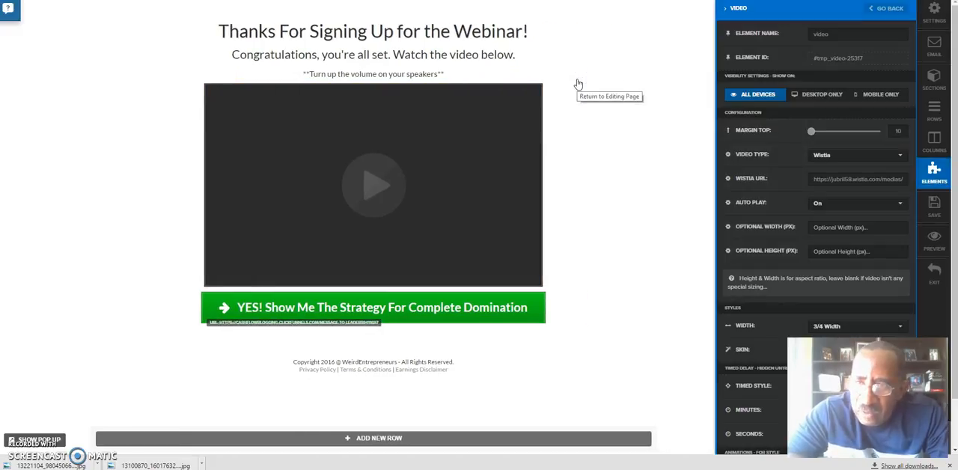
mouse_move(709, 182)
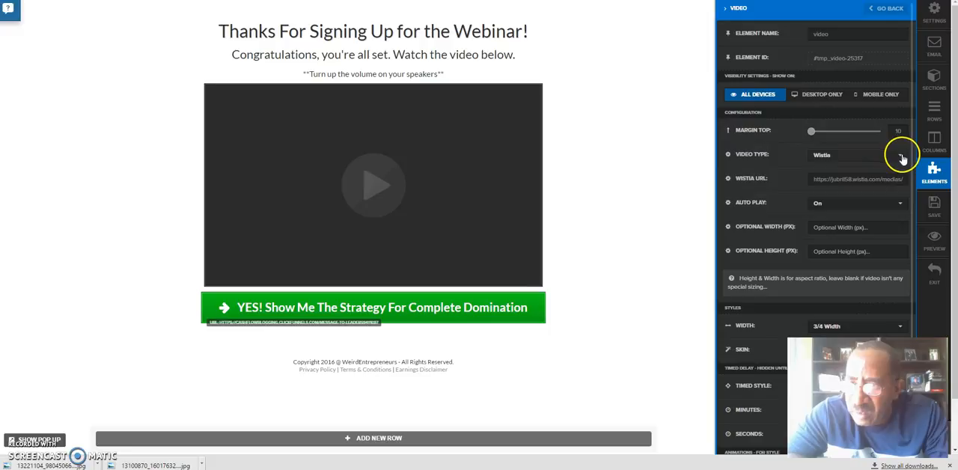
left_click(901, 156)
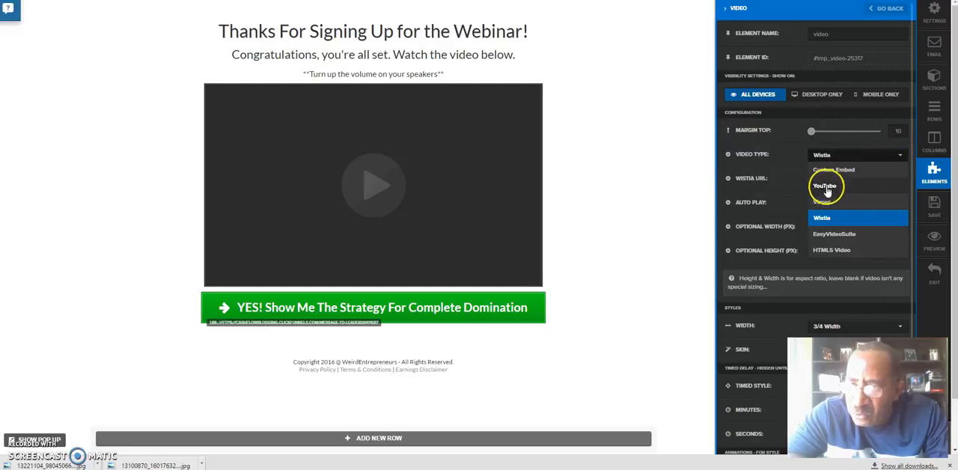
mouse_move(821, 234)
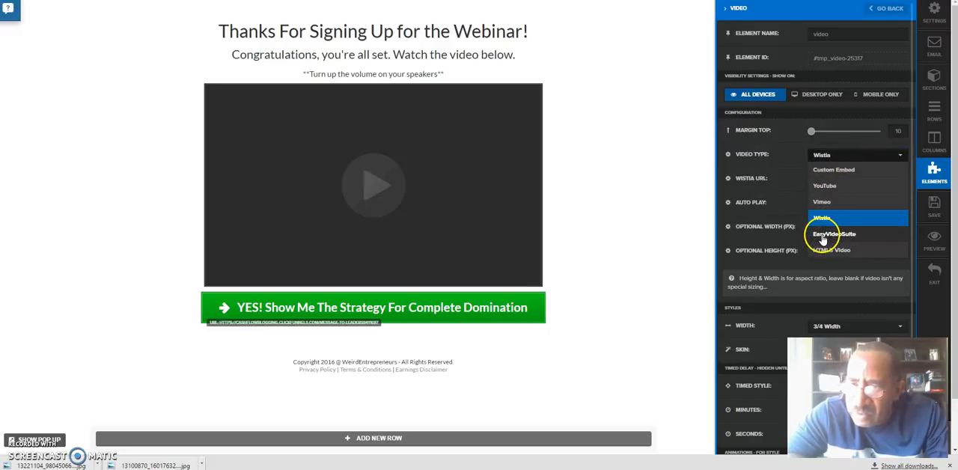
mouse_move(832, 250)
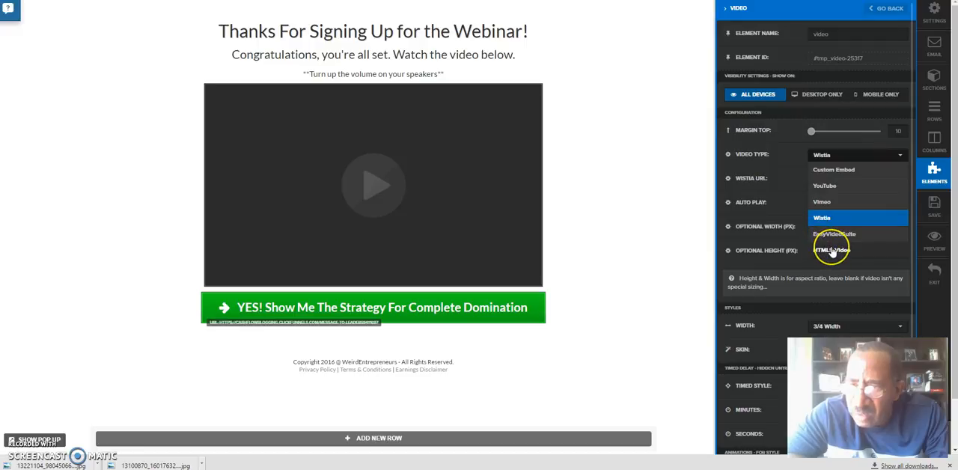
mouse_move(676, 163)
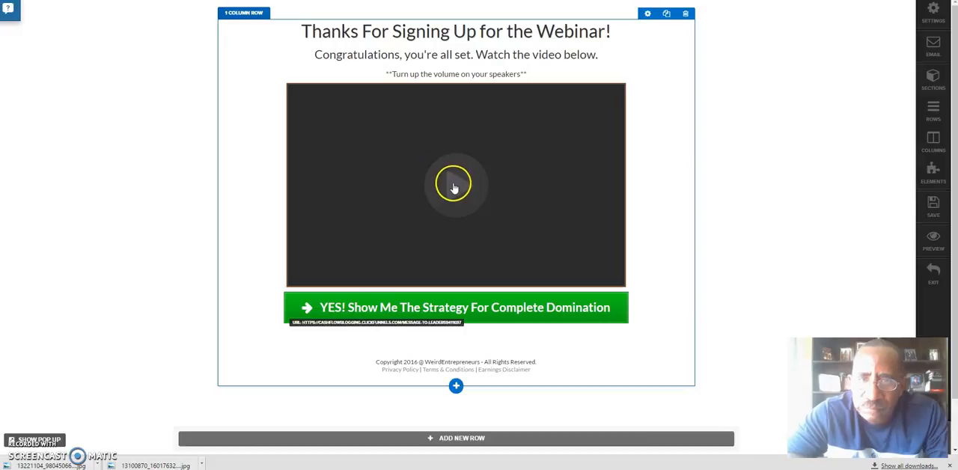
Exit the page editor, leaving without saving, back to the Justin Webinar funnel overview.
left_click(455, 185)
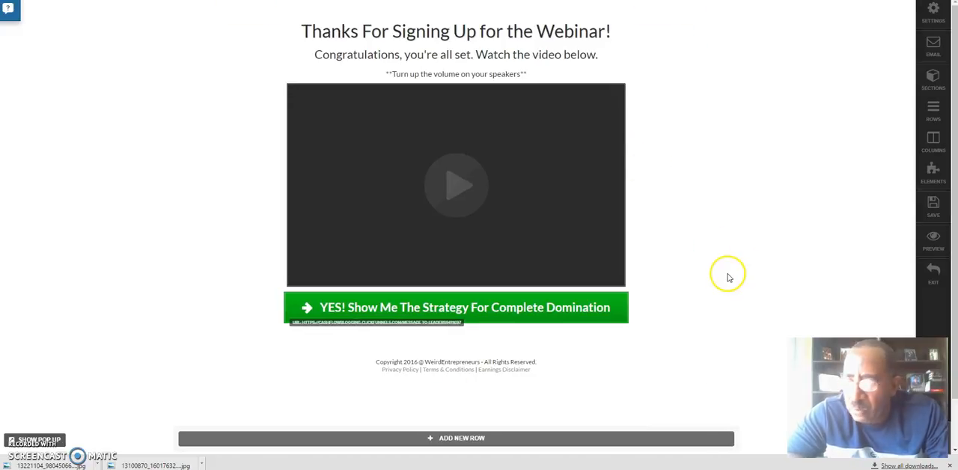
left_click(932, 273)
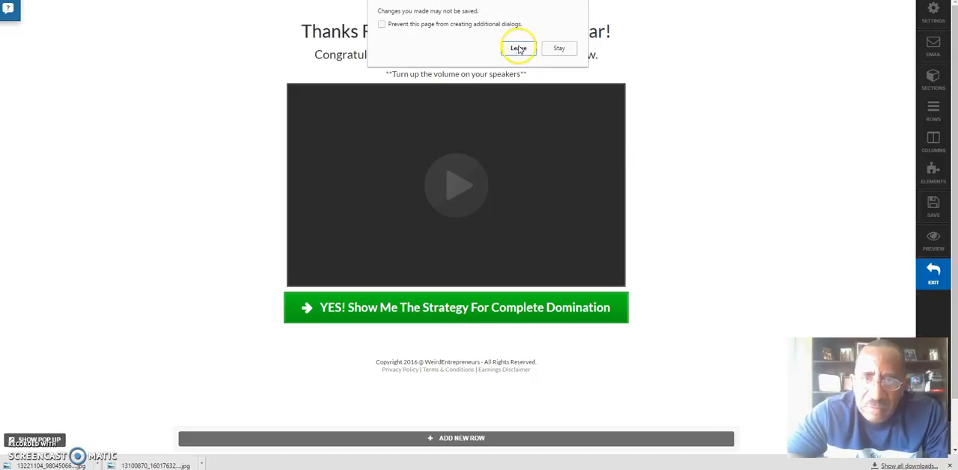
left_click(518, 47)
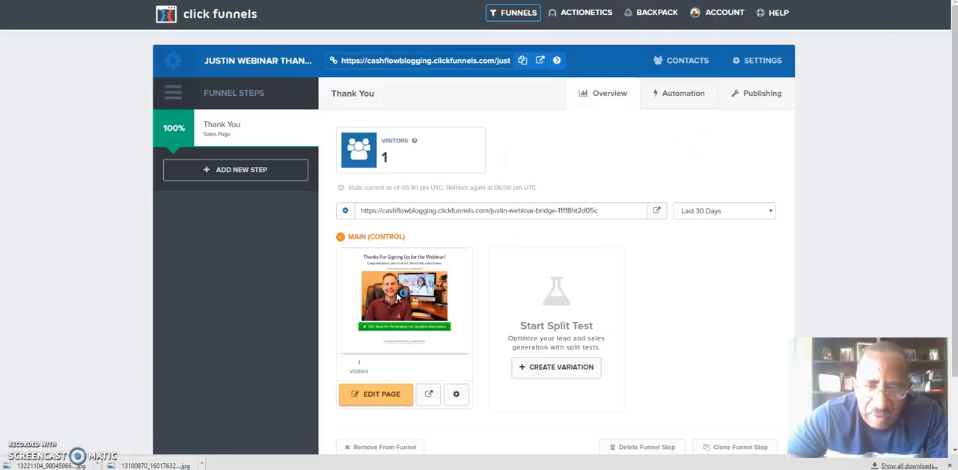
mouse_move(507, 236)
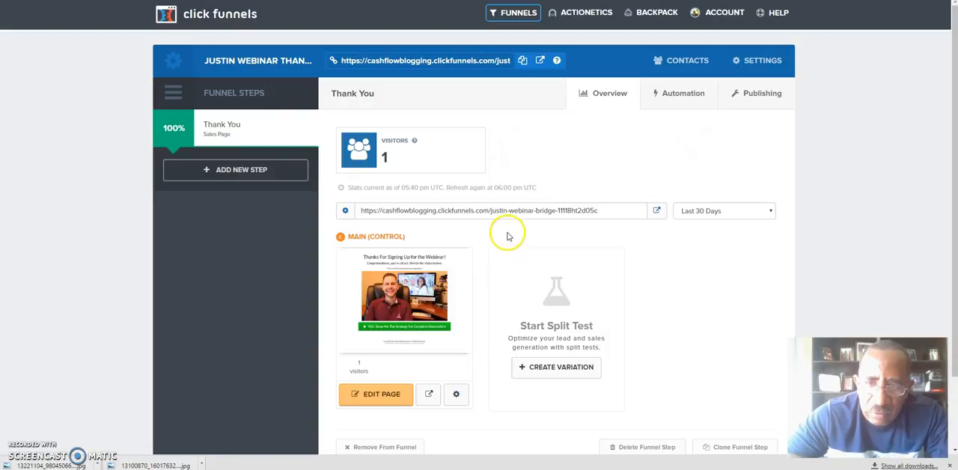
mouse_move(569, 254)
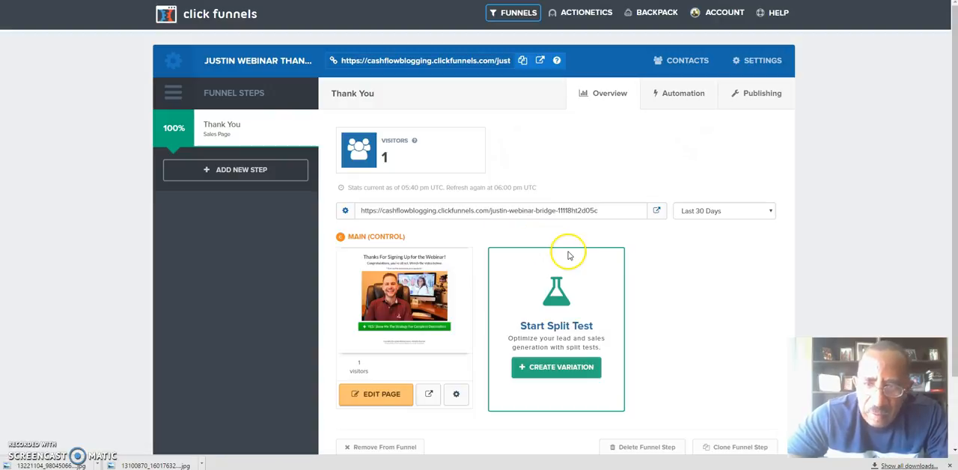
mouse_move(596, 239)
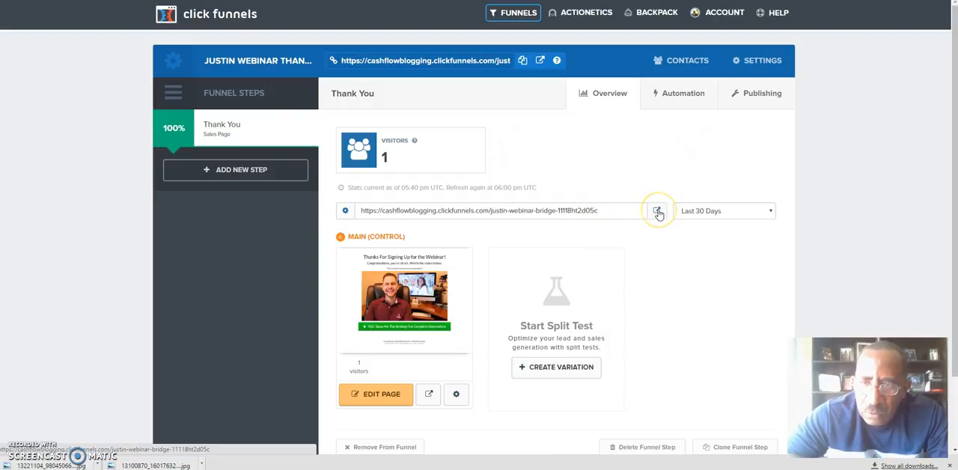
View the live Thank You page from the step URL's open-page icon.
left_click(659, 210)
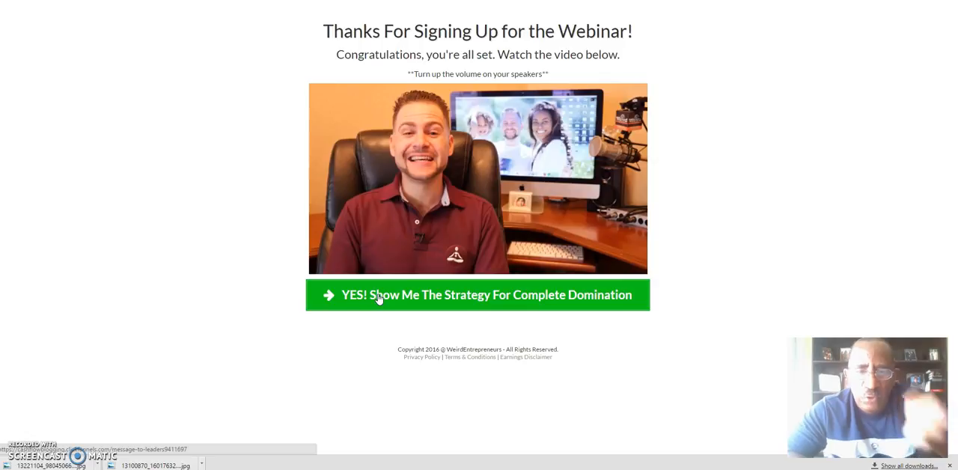
mouse_move(580, 352)
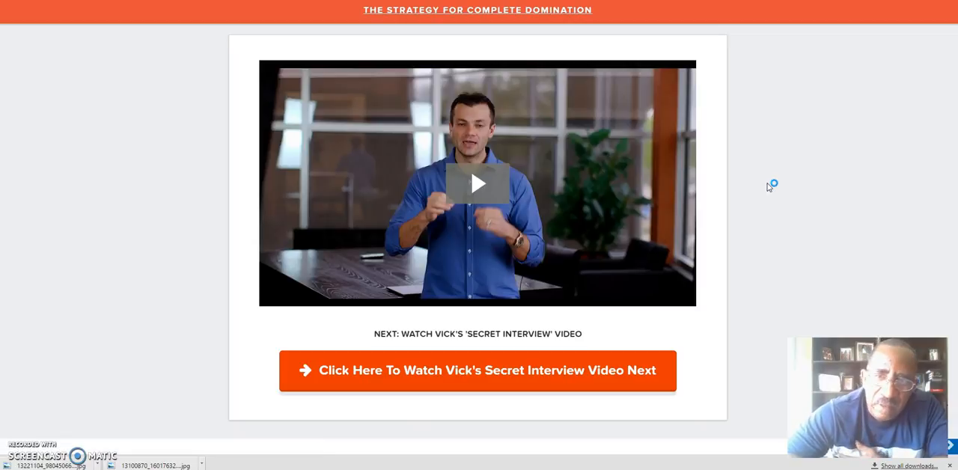
Follow 'Watch Vick's Secret Interview' to the interview video page and look it over.
left_click(477, 184)
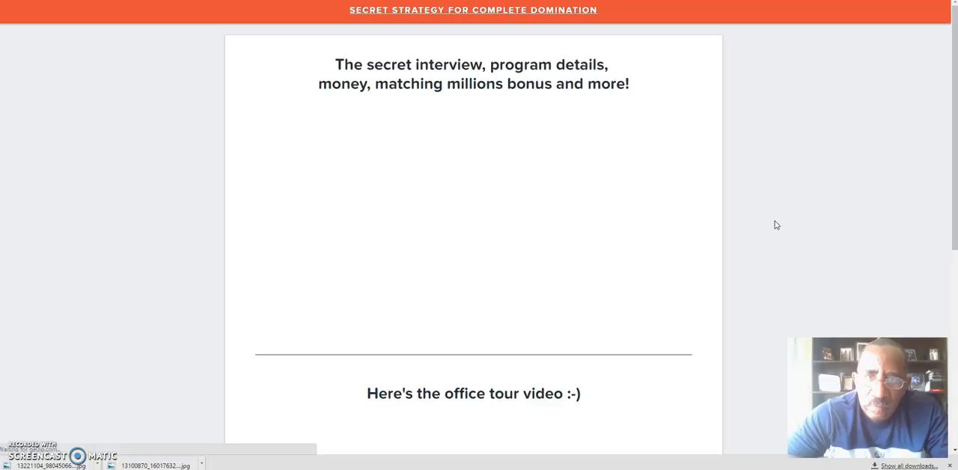
scroll("down", 3)
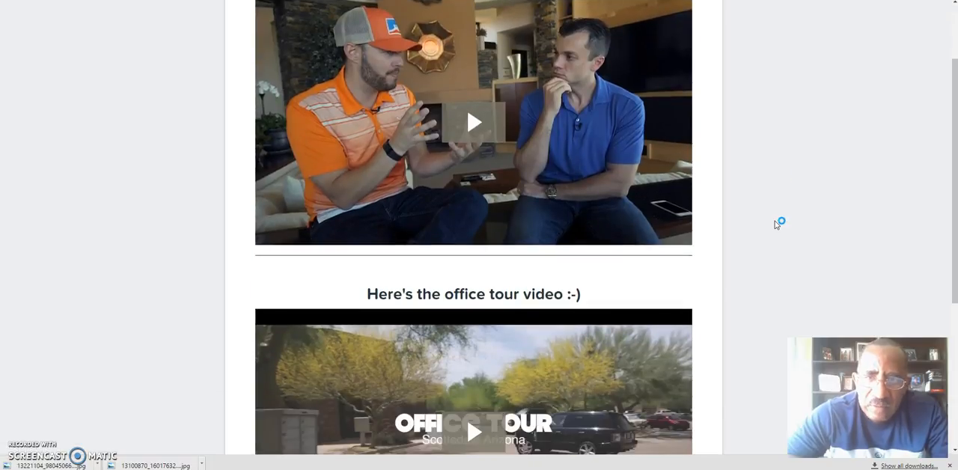
scroll("down", 3)
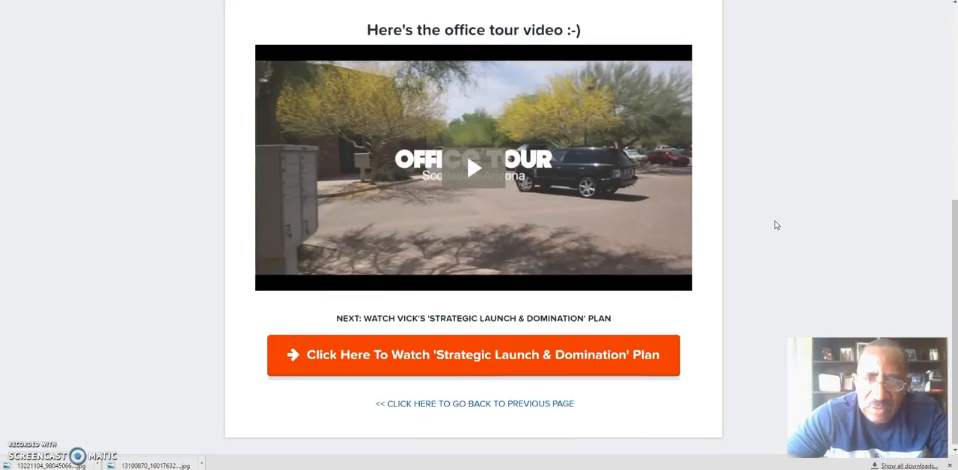
scroll("up", 3)
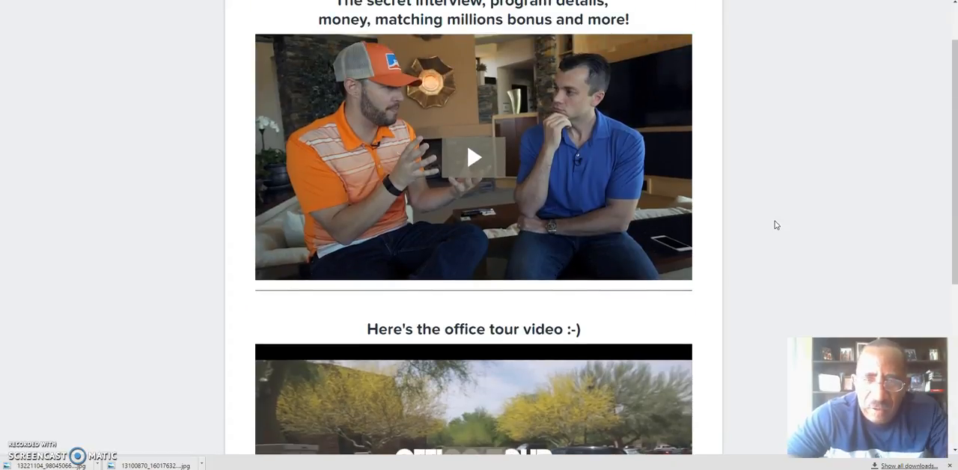
scroll("down", 3)
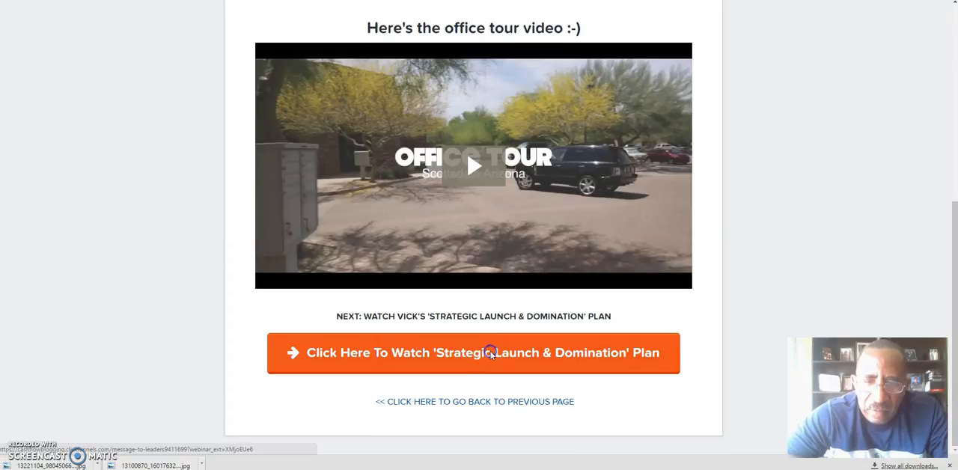
Continue via 'Strategic Launch & Domination Plan' to the Massive Rollout Strategy page and review it down to the contact section.
left_click(473, 353)
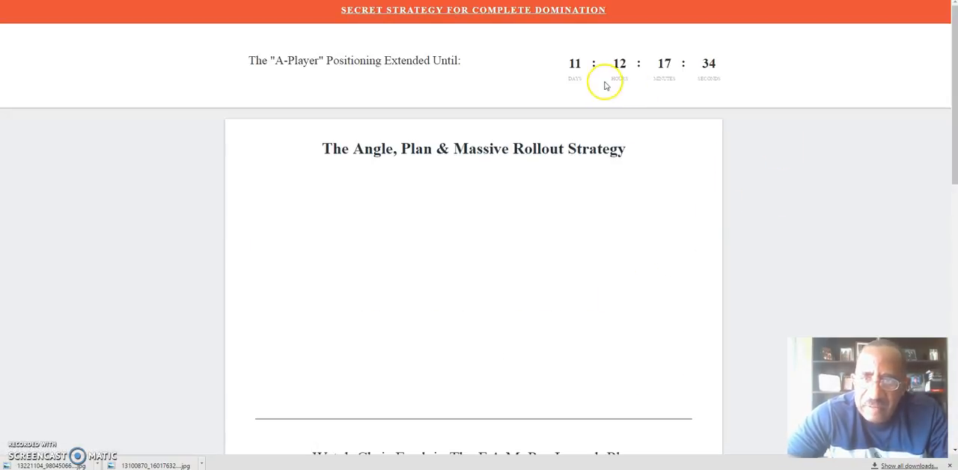
mouse_move(753, 201)
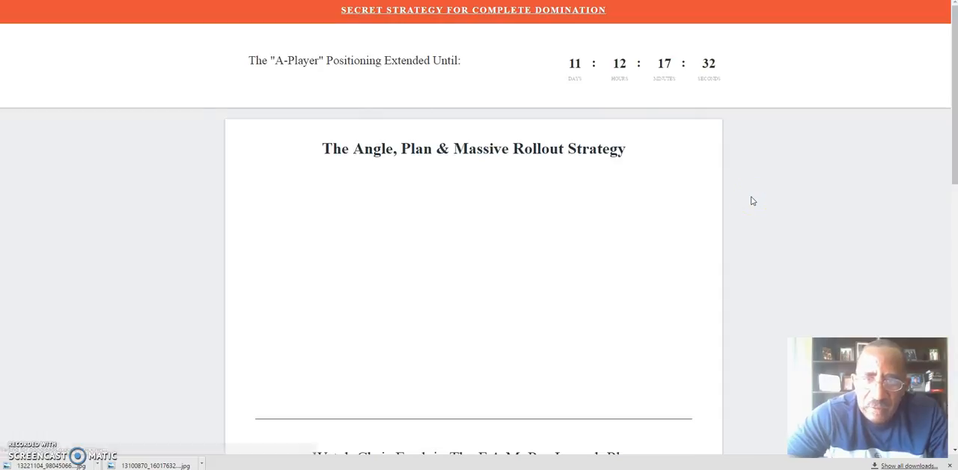
scroll("down", 3)
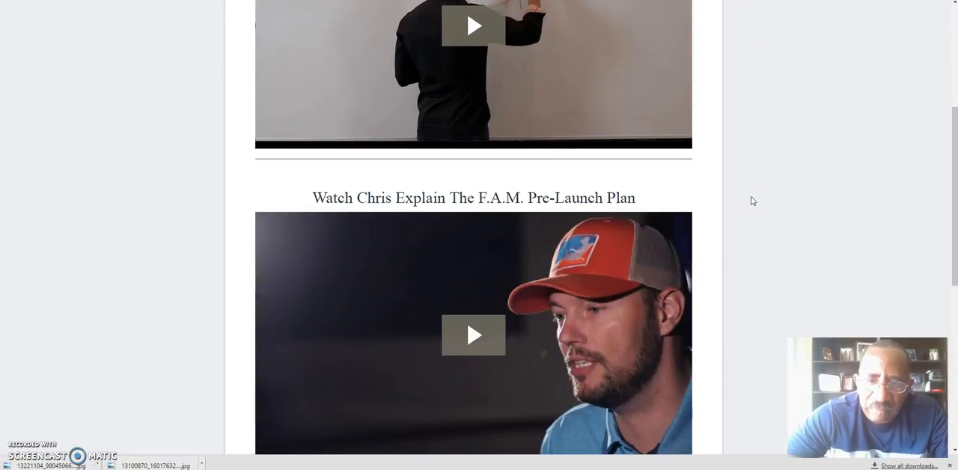
scroll("down", 3)
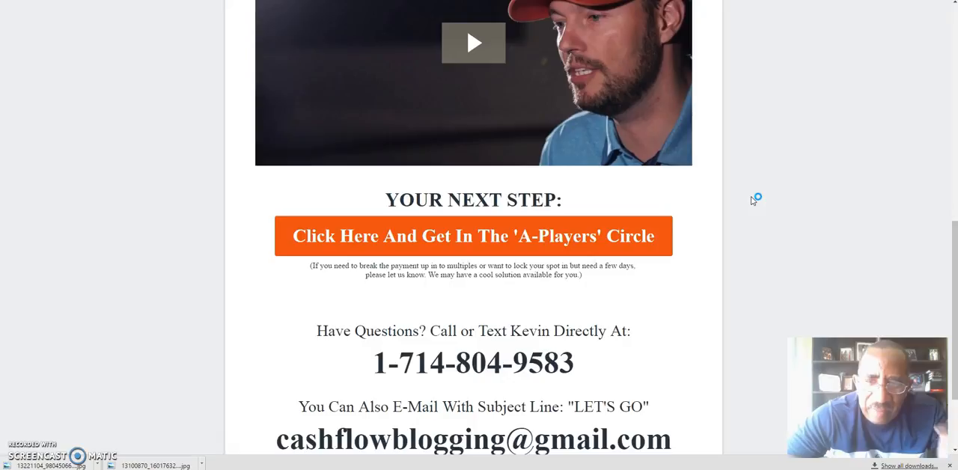
scroll("down", 3)
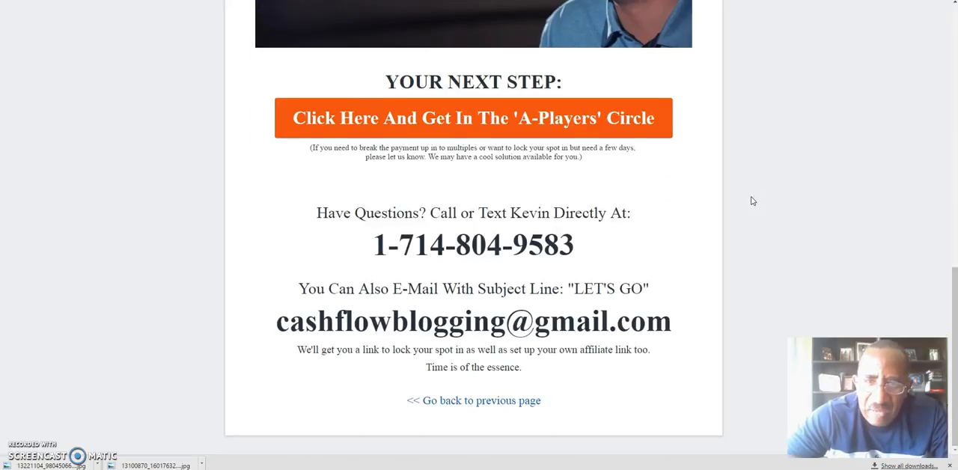
scroll("up", 3)
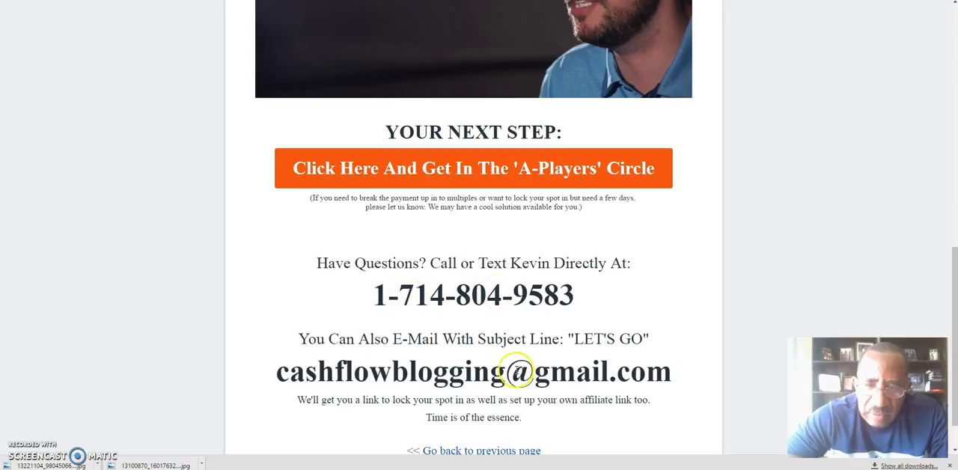
mouse_move(791, 249)
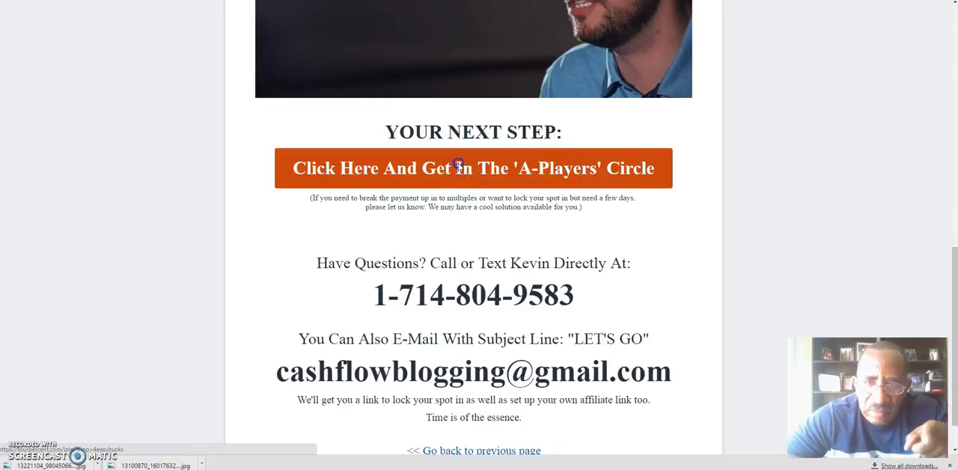
Follow 'Get In The A-Players Circle' through the 'Systems Work, People Fail' sales page to the ClickBank payment form.
left_click(473, 167)
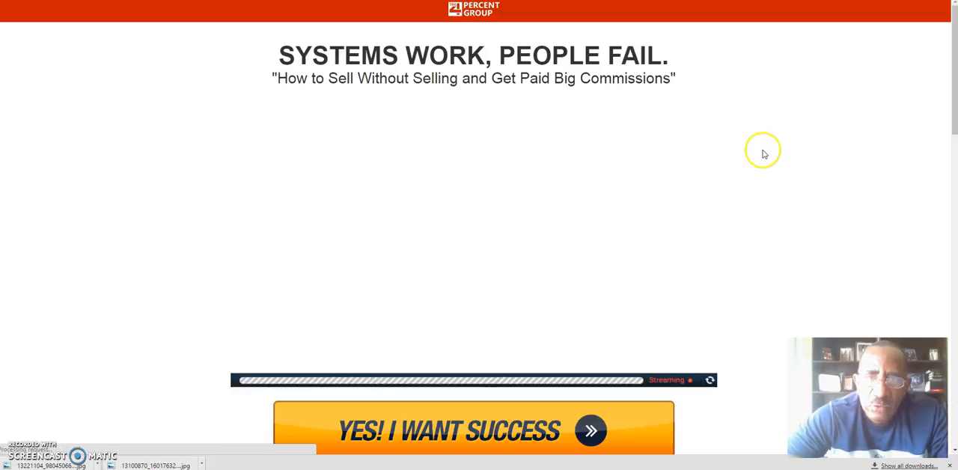
mouse_move(764, 154)
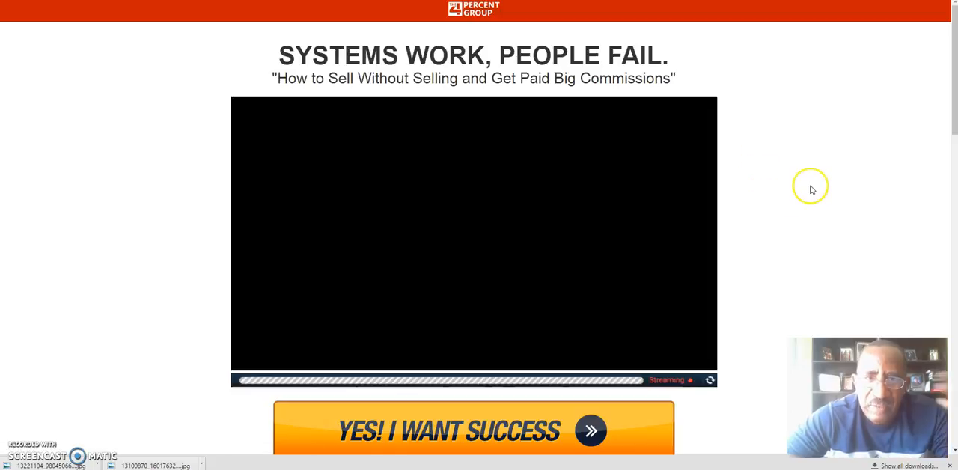
mouse_move(824, 180)
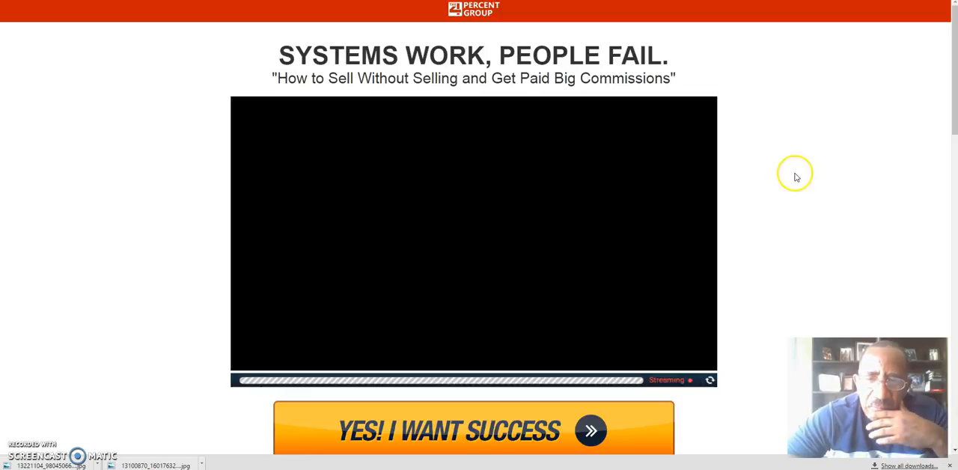
scroll("down", 3)
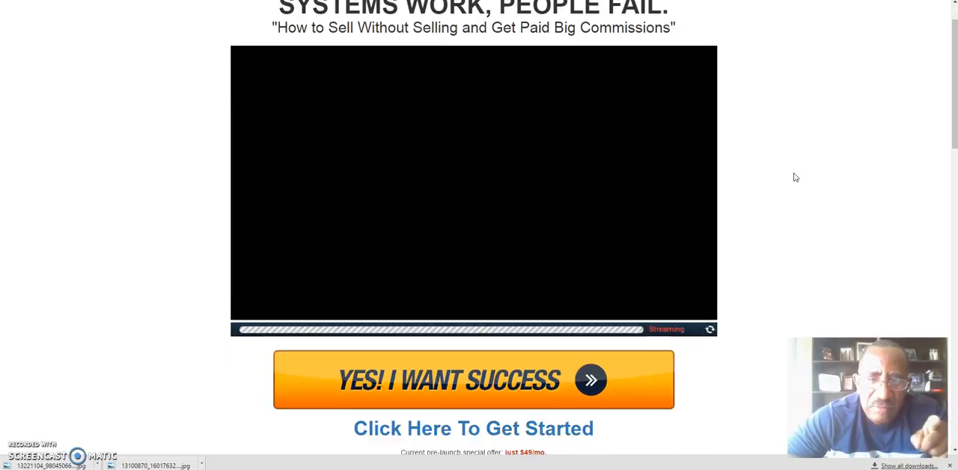
left_click(473, 380)
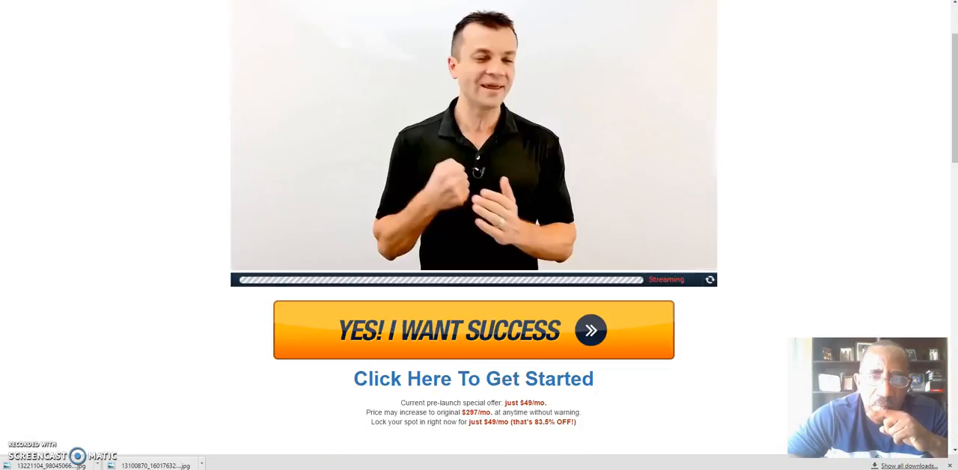
mouse_move(512, 141)
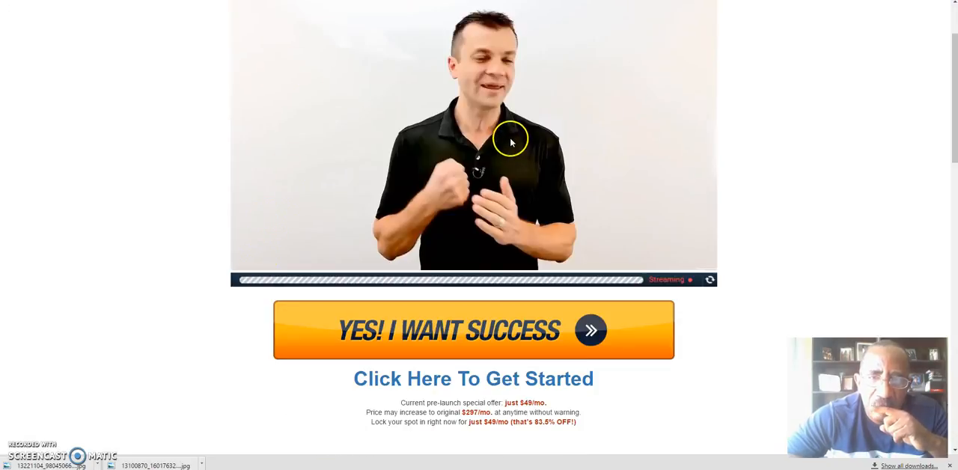
left_click(473, 330)
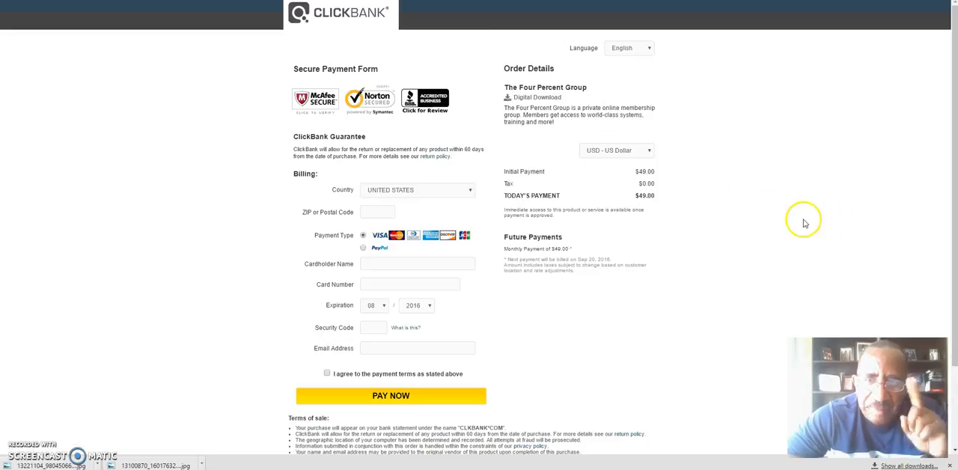
Review the ClickBank secure payment form before returning to the A-Players Circle next-step page.
scroll("down", 3)
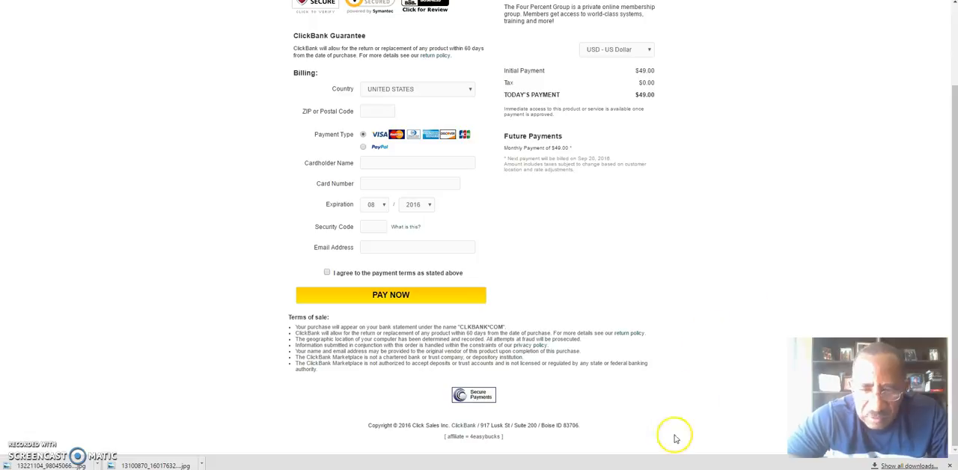
mouse_move(455, 437)
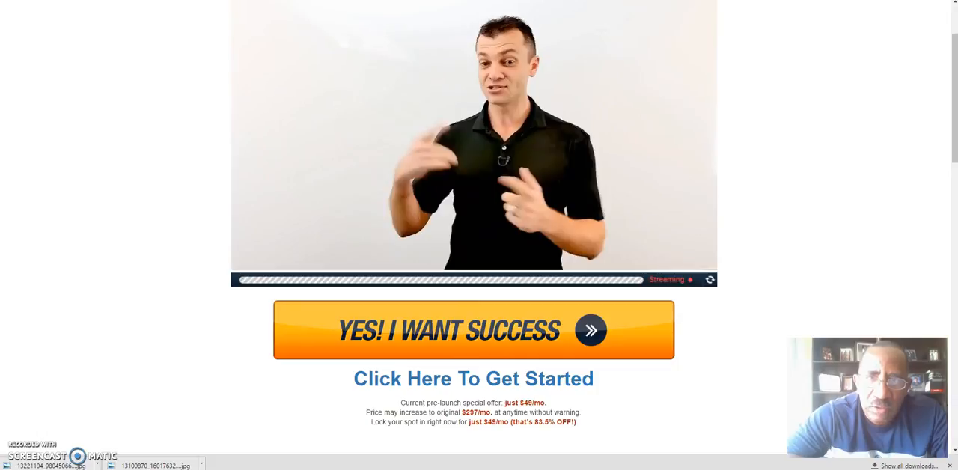
scroll("down", 3)
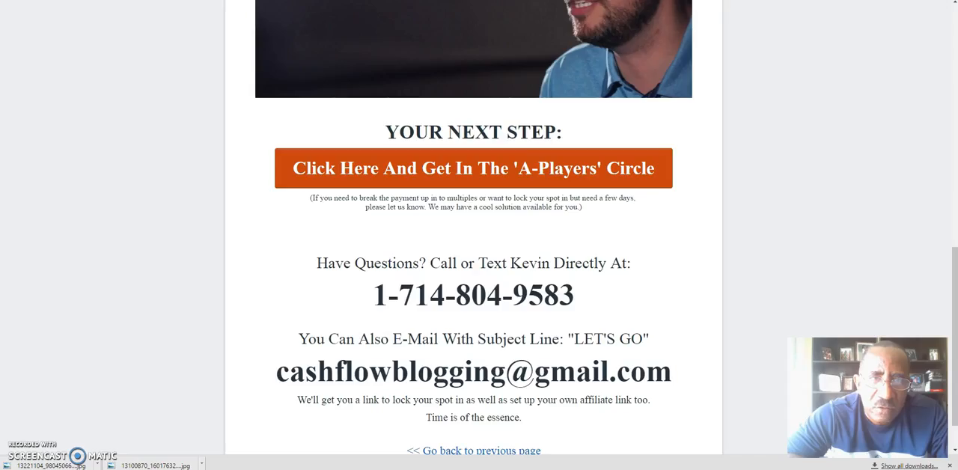